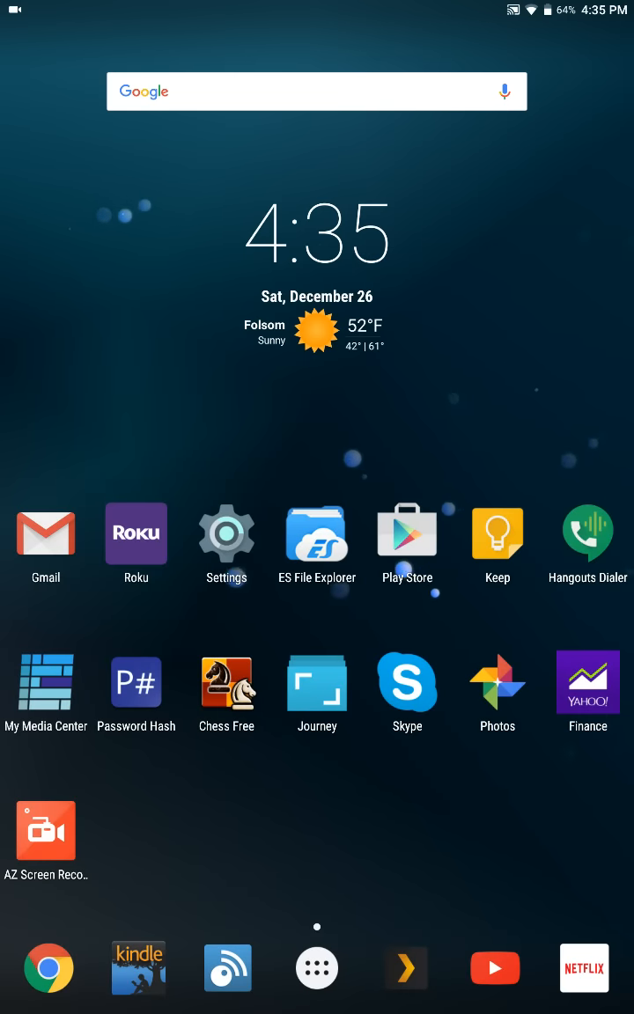
# Go from the home screen into Settings and its About tablet page
pyautogui.click(317, 968)
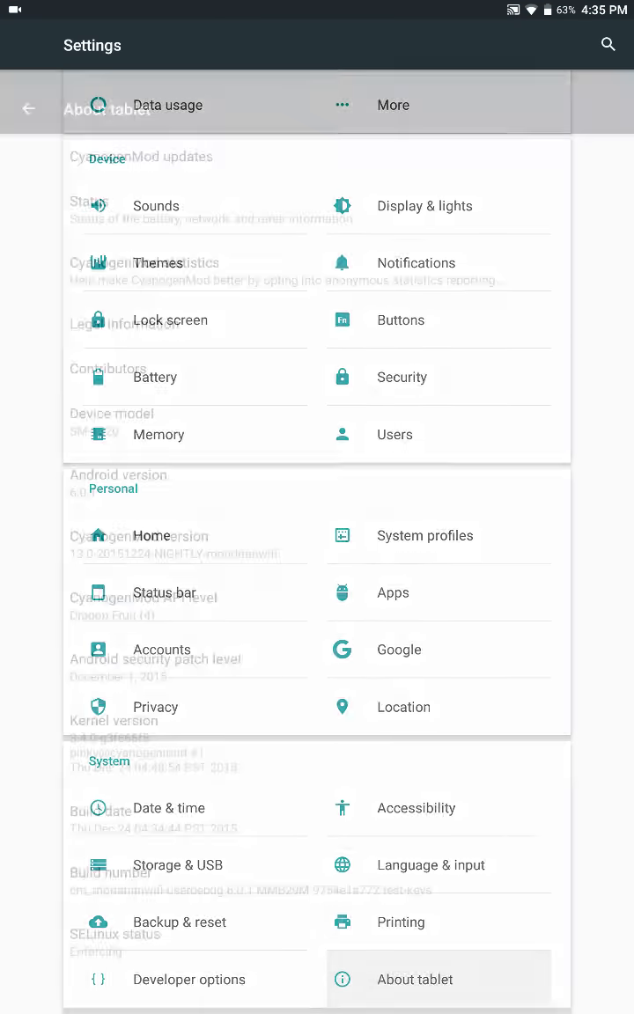
pyautogui.click(414, 979)
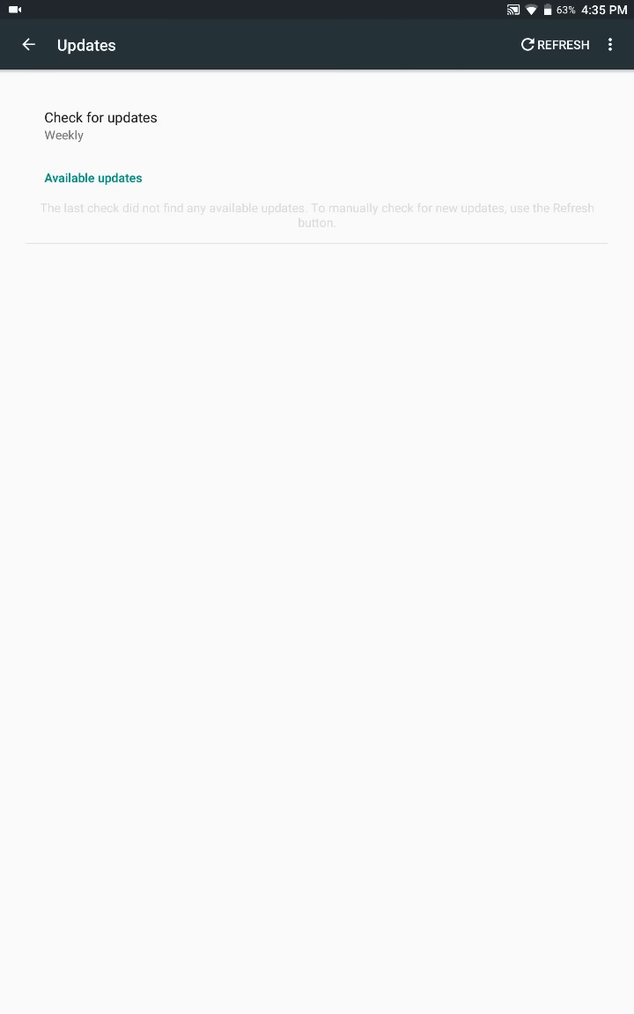
# Try Daily update checks to list the nightly builds, leave it on Manual, and return to About tablet
pyautogui.click(100, 127)
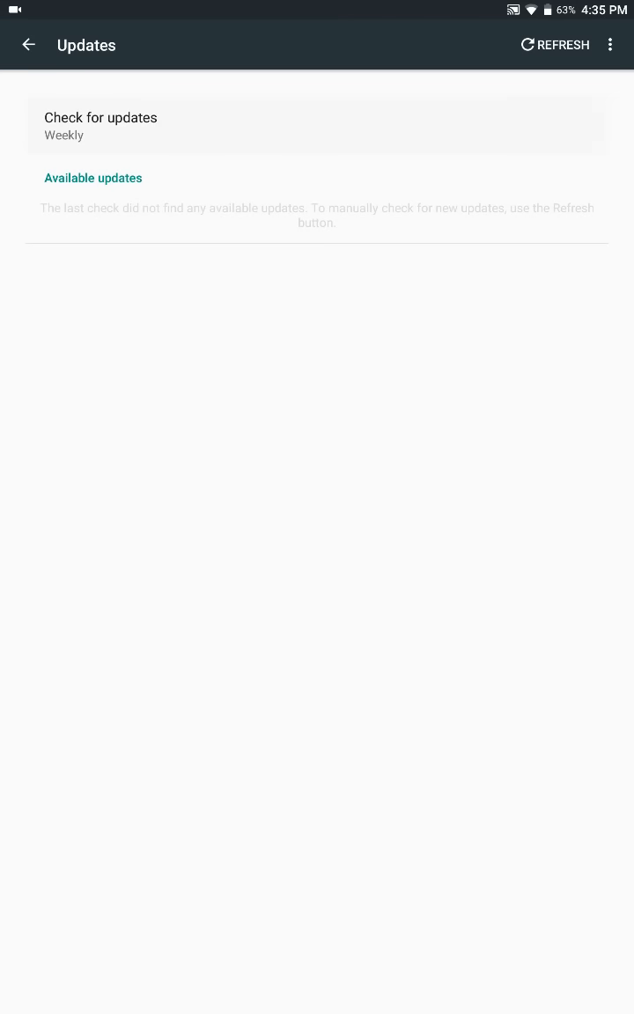
pyautogui.click(100, 125)
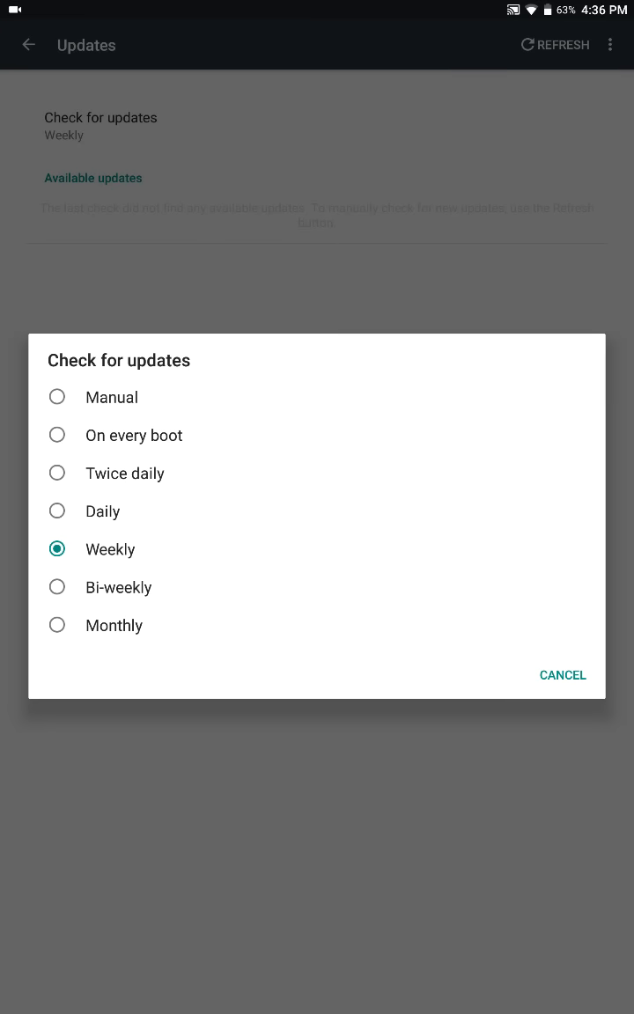
pyautogui.click(111, 397)
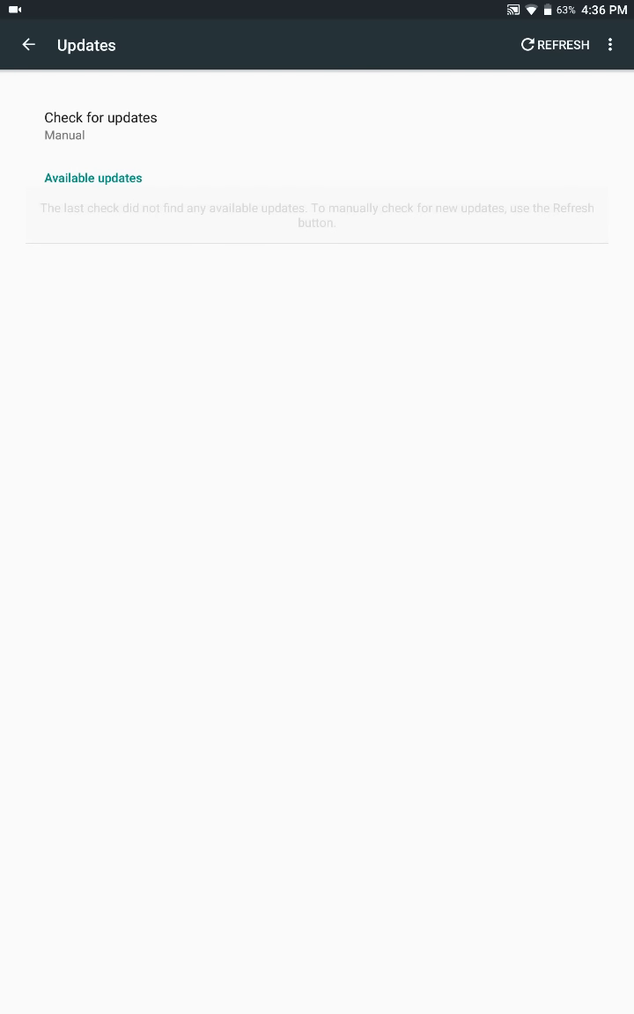
pyautogui.click(101, 126)
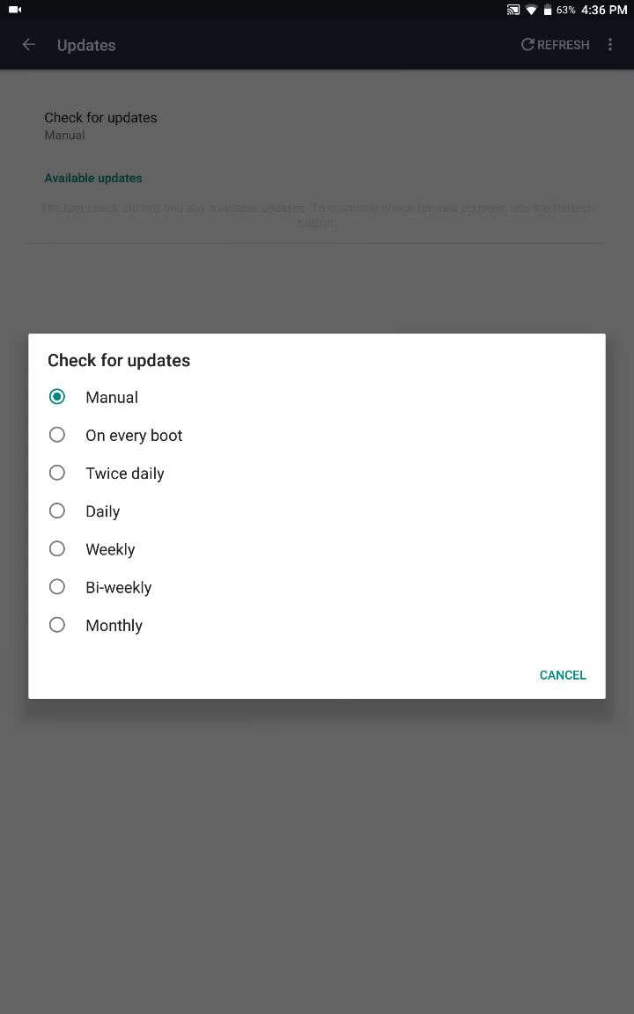
pyautogui.click(102, 511)
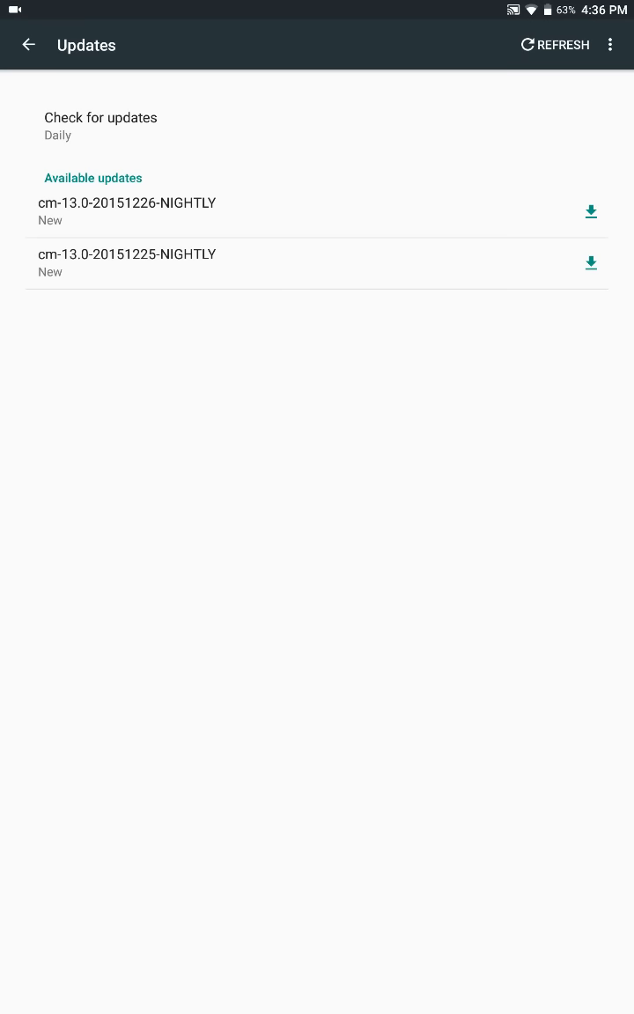
pyautogui.click(100, 127)
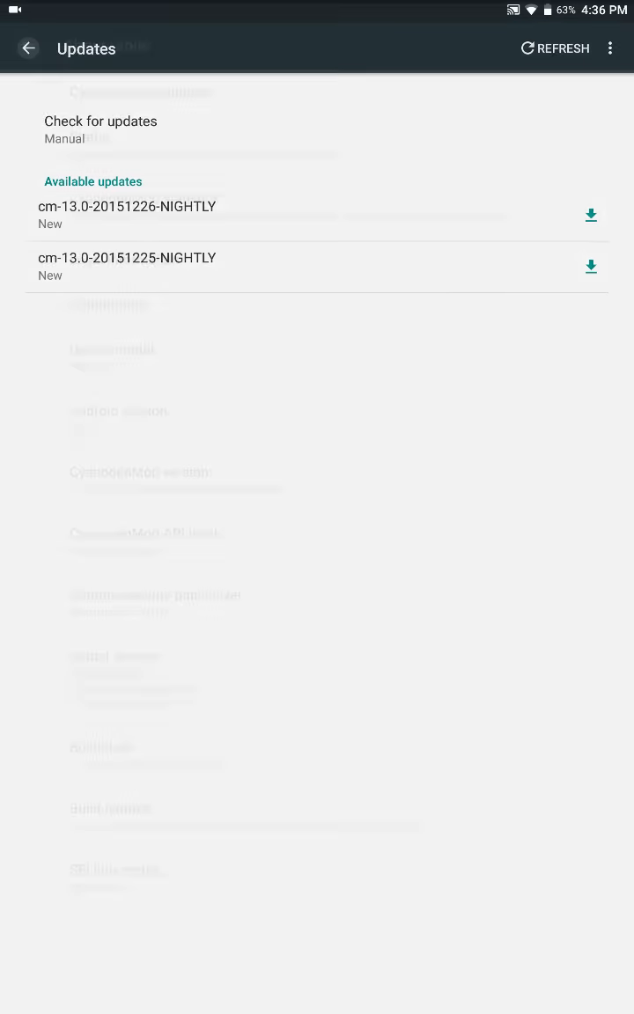
pyautogui.click(28, 47)
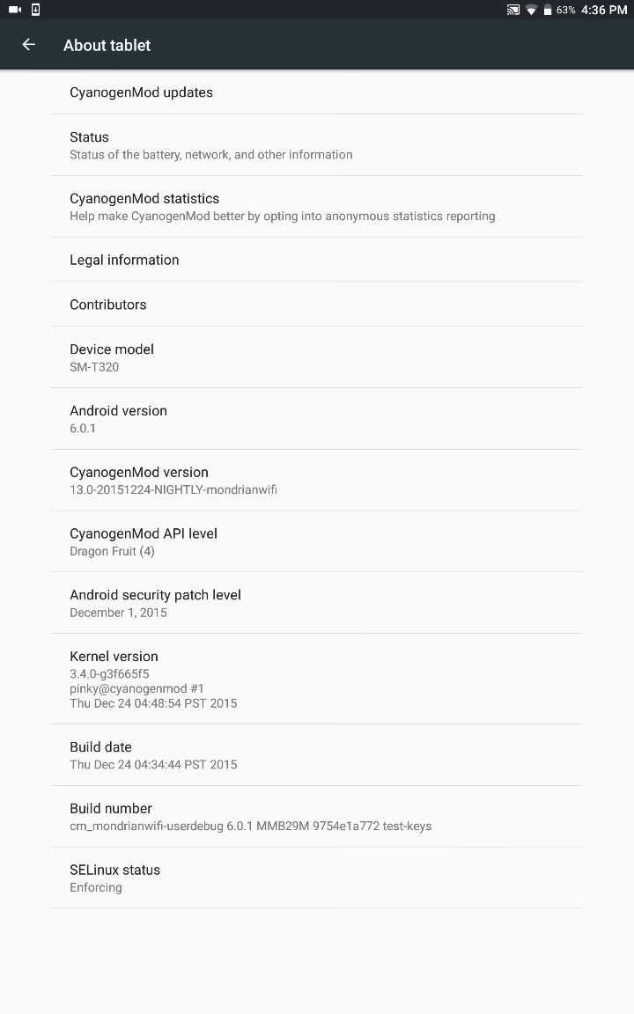
# Back out of About tablet and scroll through the main Settings list
pyautogui.click(29, 44)
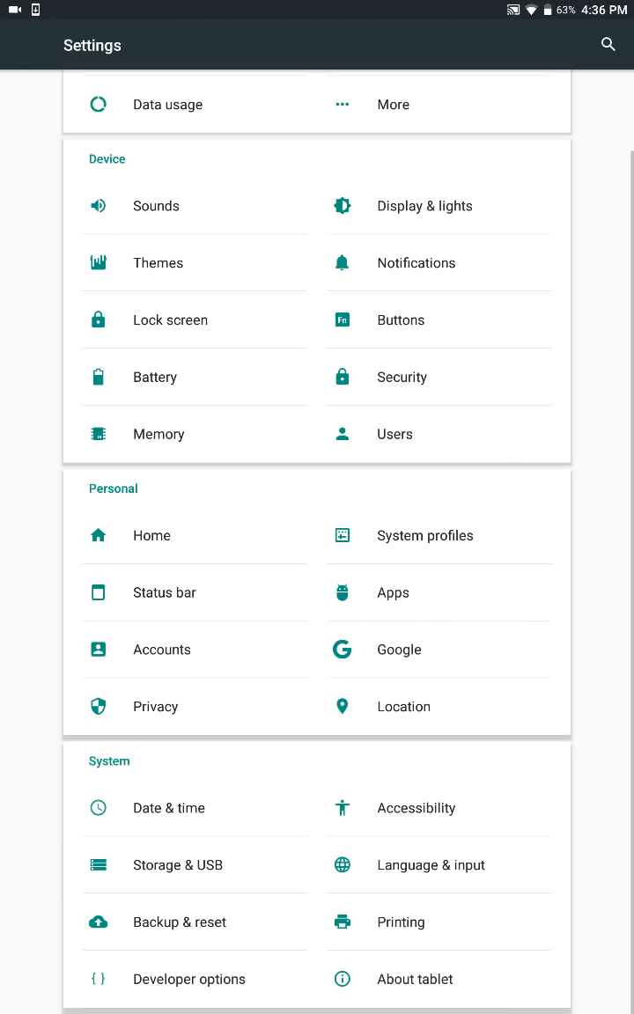
pyautogui.scroll(-3)
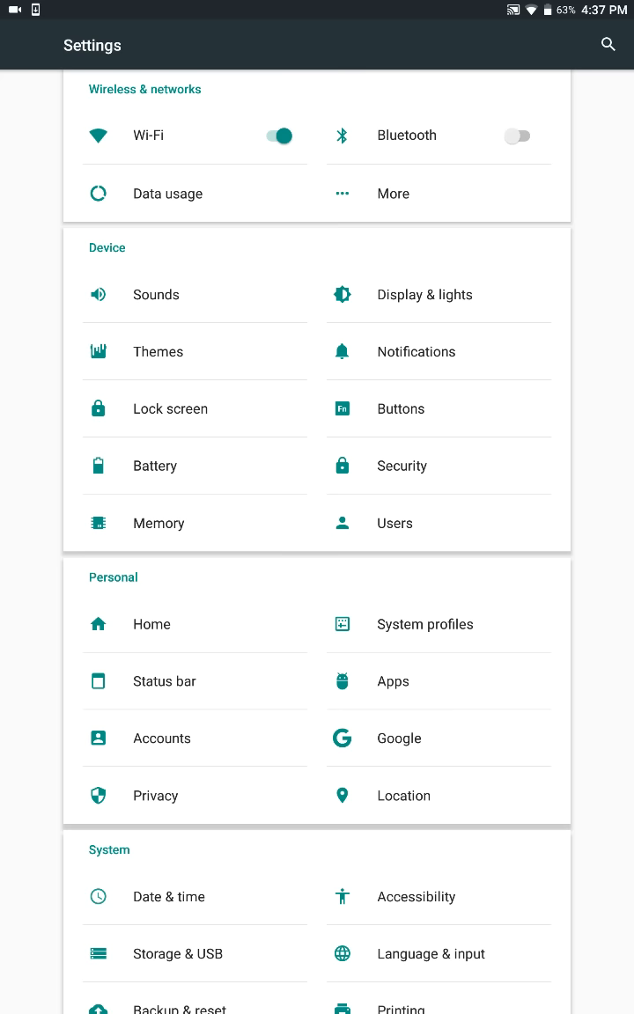
pyautogui.scroll(-3)
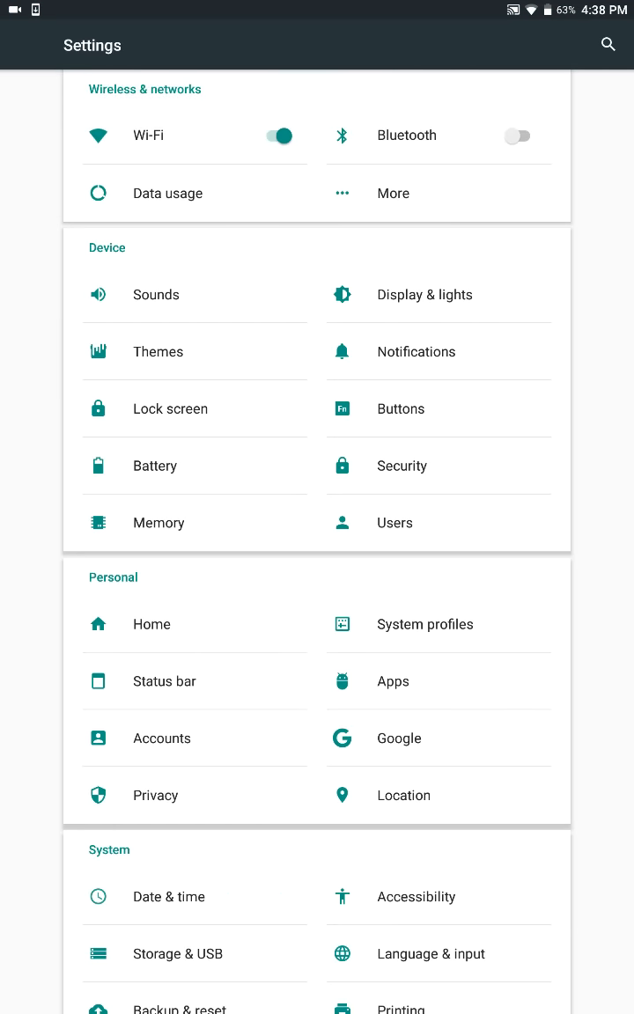
# Pull down the quick settings panel, peek at the second tile page and return to the first
pyautogui.moveTo(316, 9); pyautogui.dragTo(317, 264)
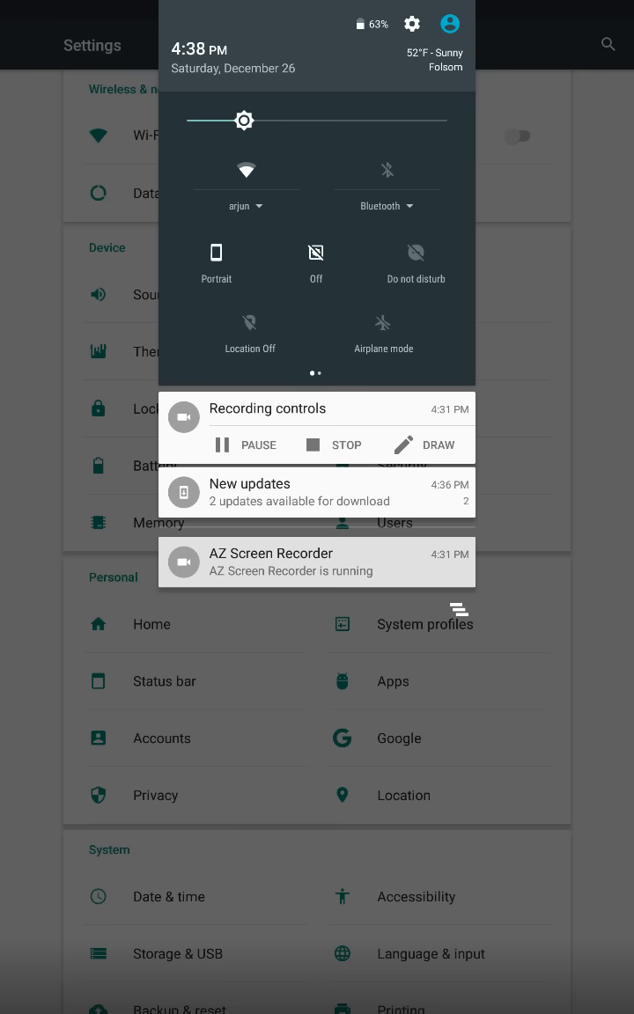
pyautogui.hscroll(-3)
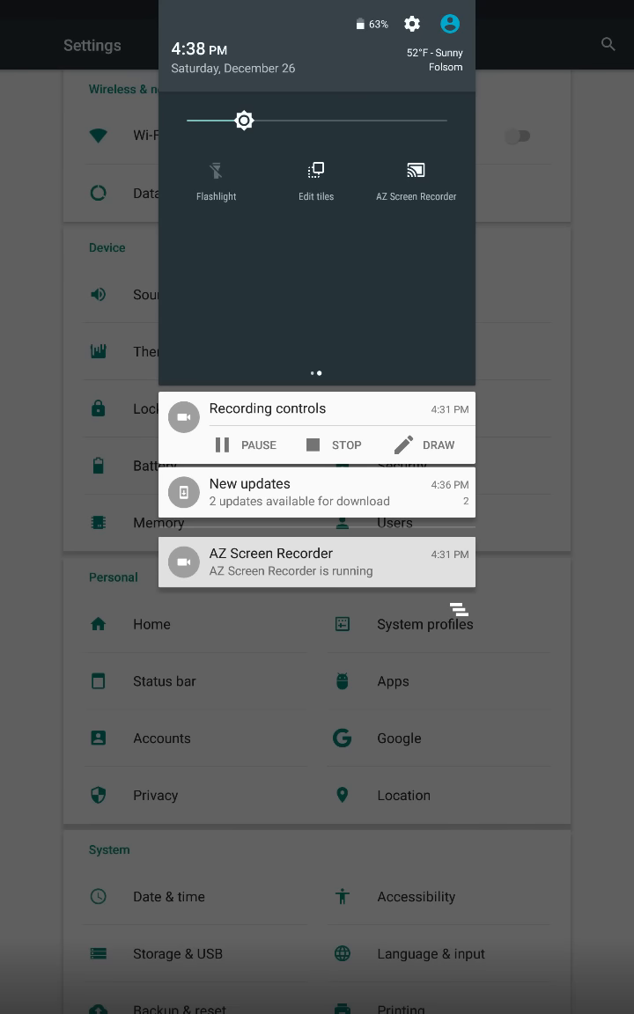
pyautogui.click(315, 183)
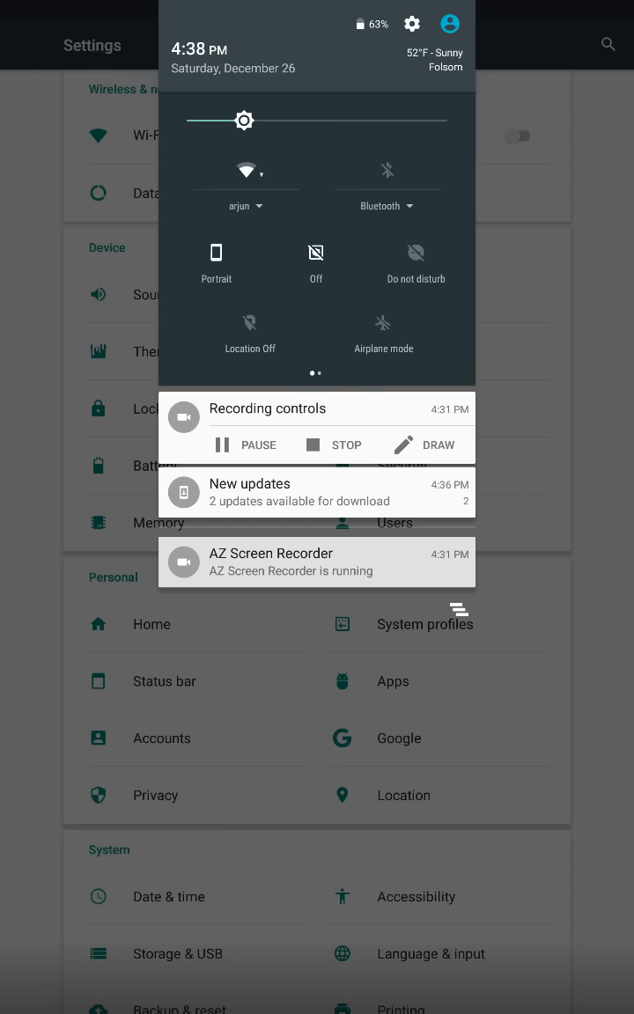
# Toggle rotation back to Portrait, cycle LiveDisplay through Night to Automatic, and dismiss the panel
pyautogui.click(215, 264)
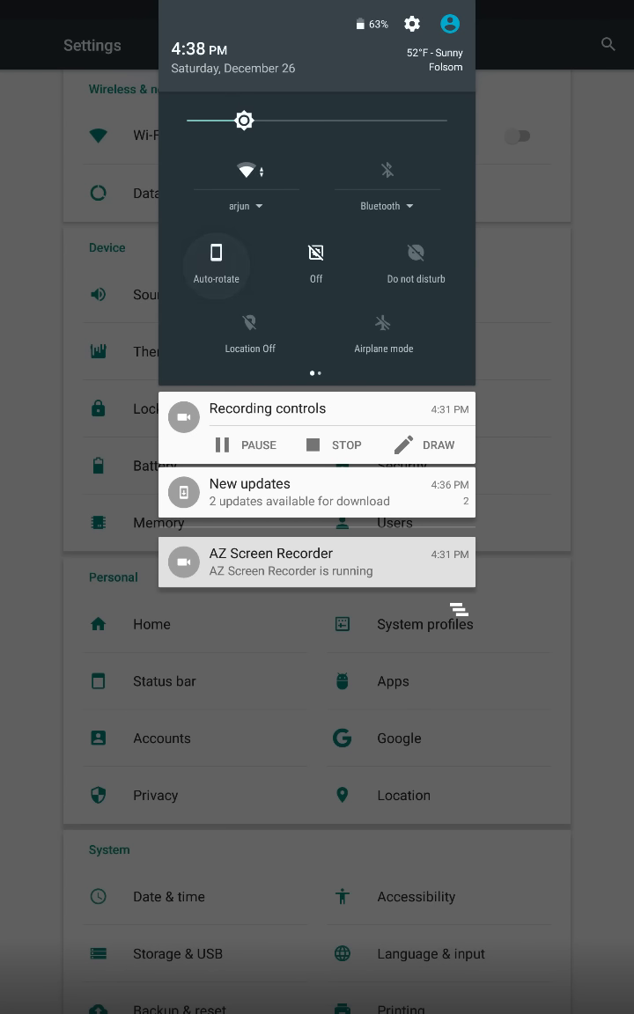
pyautogui.click(215, 264)
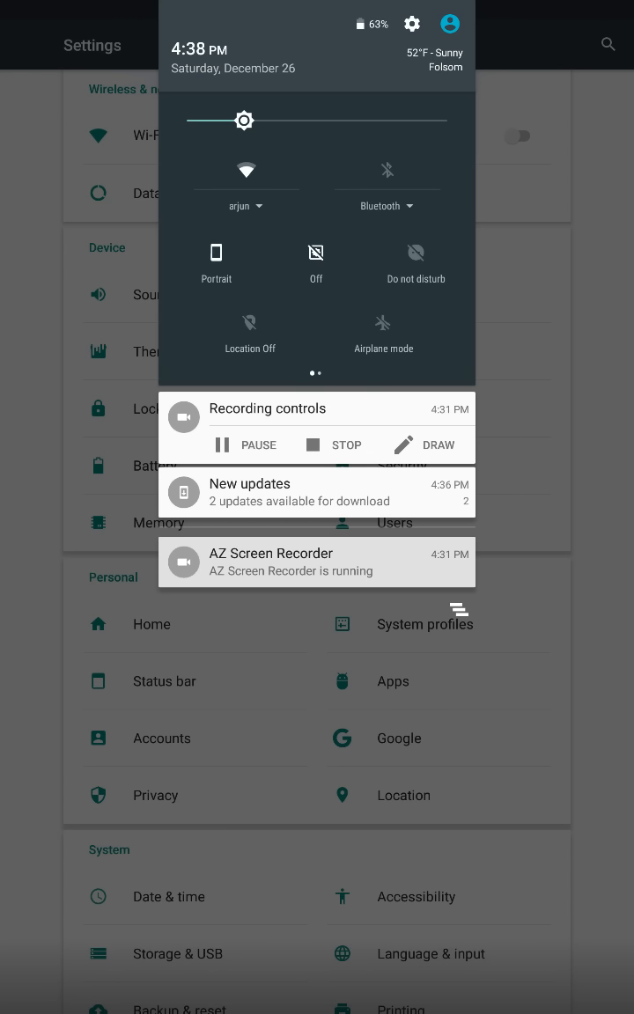
pyautogui.click(315, 261)
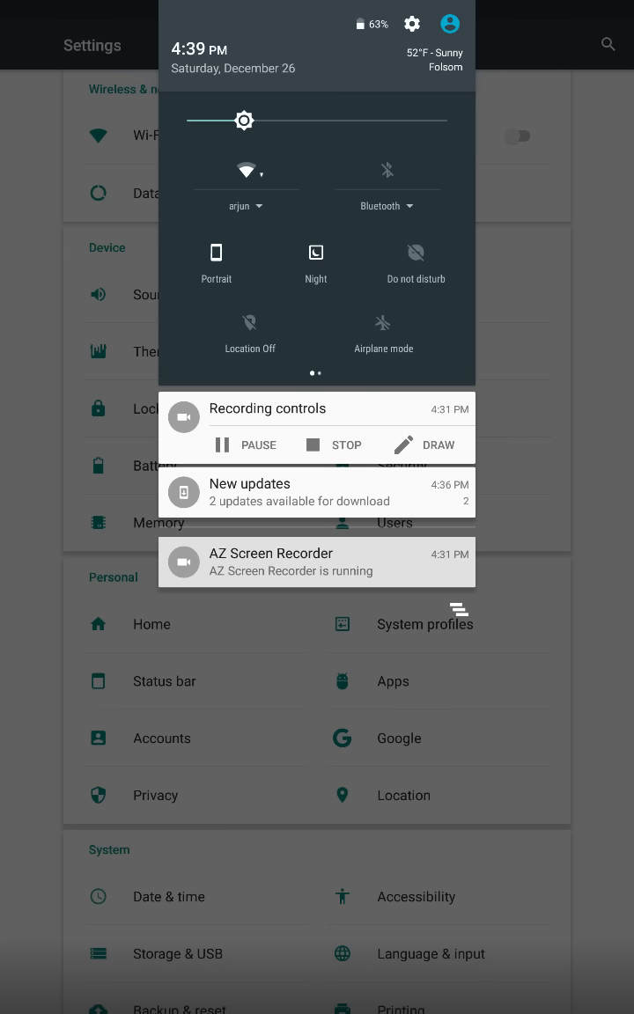
pyautogui.click(315, 260)
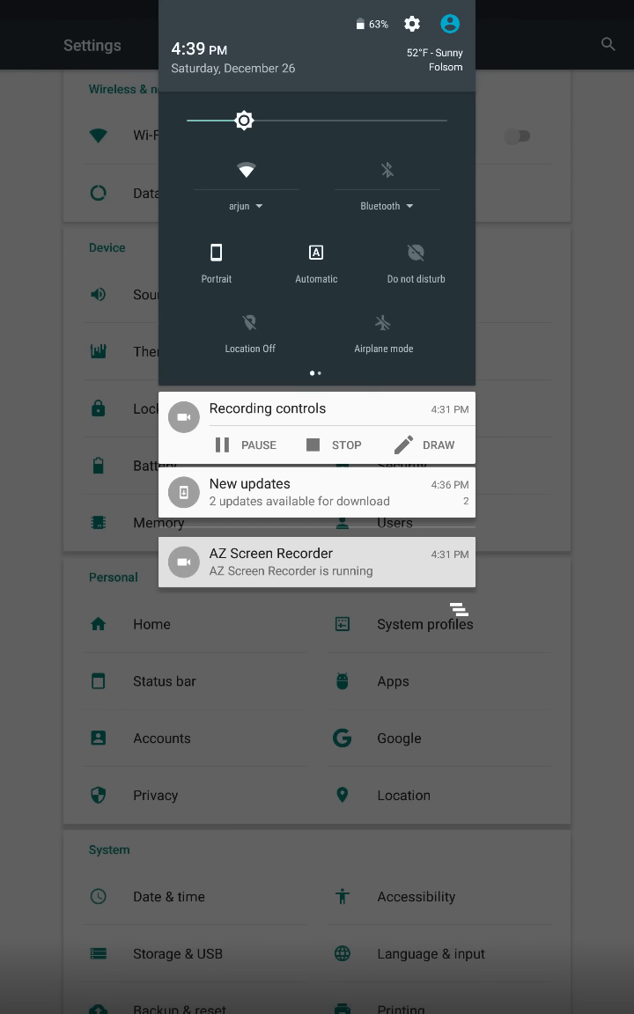
pyautogui.click(316, 264)
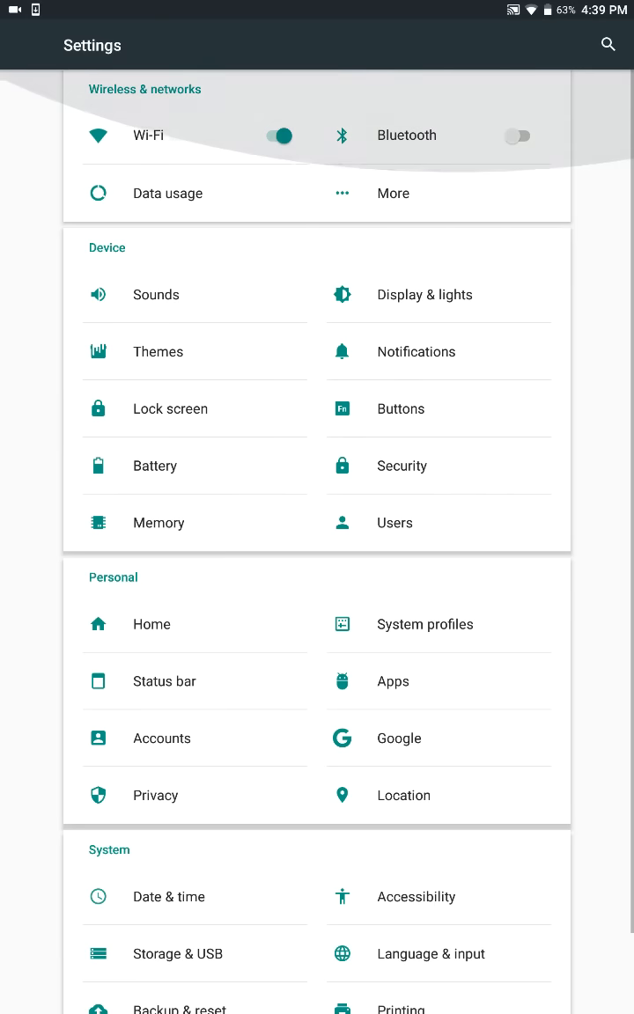
pyautogui.scroll(-3)
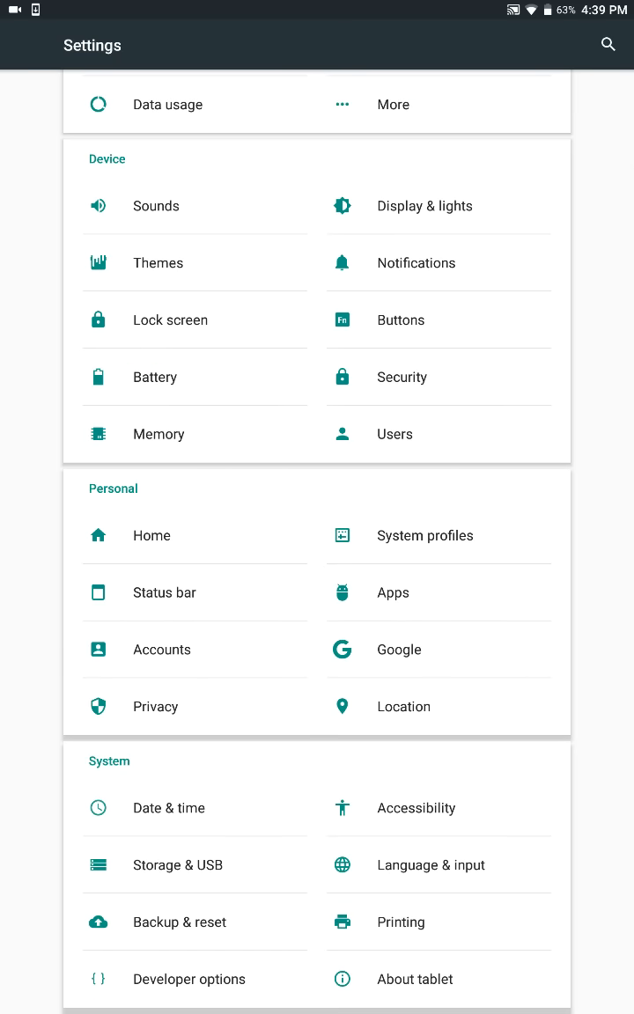
pyautogui.scroll(3)
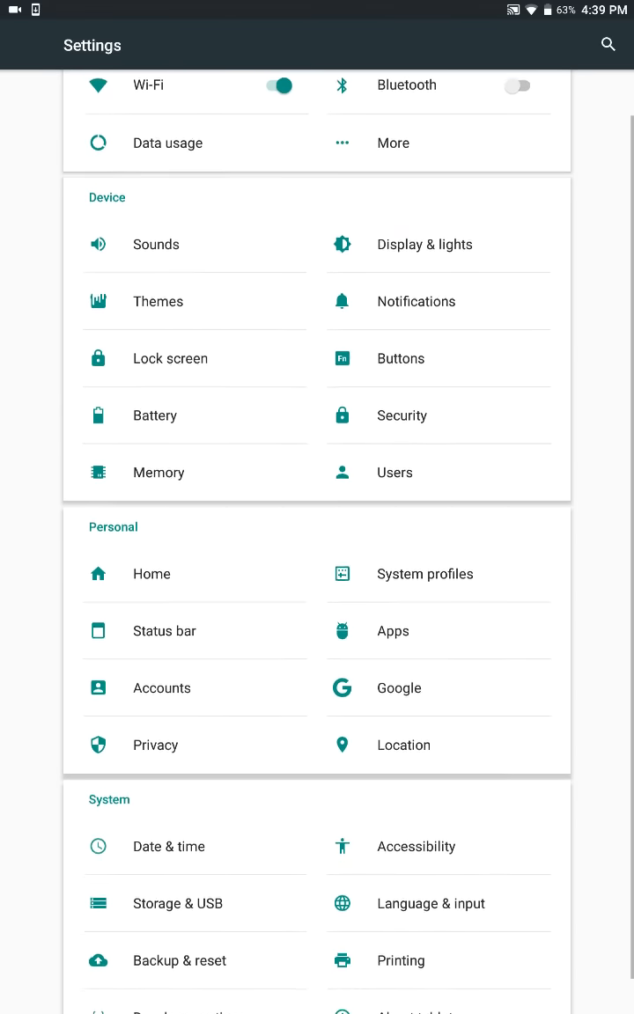
pyautogui.scroll(-3)
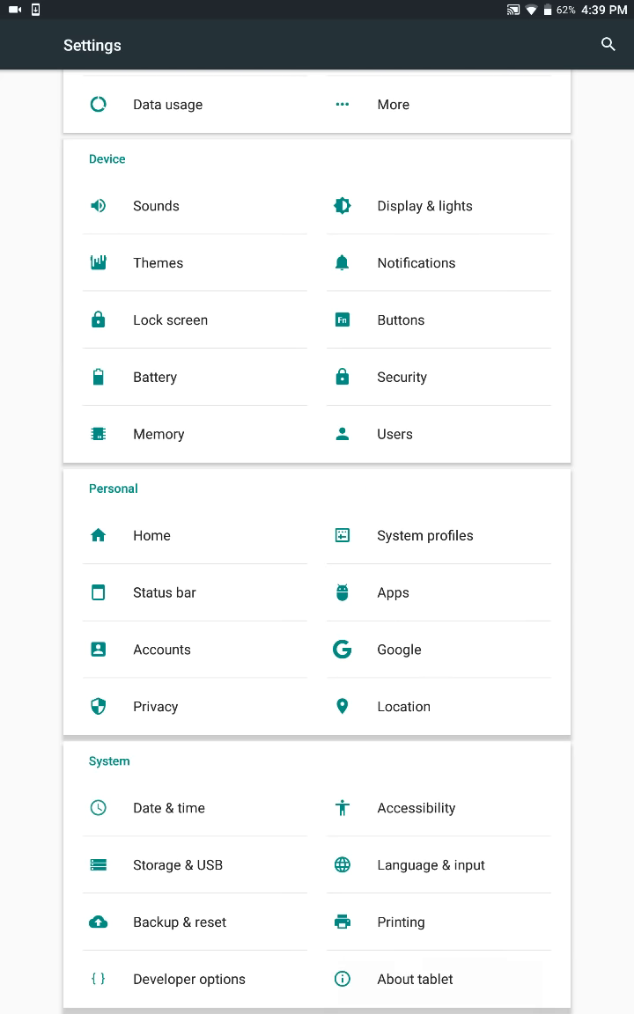
pyautogui.click(414, 979)
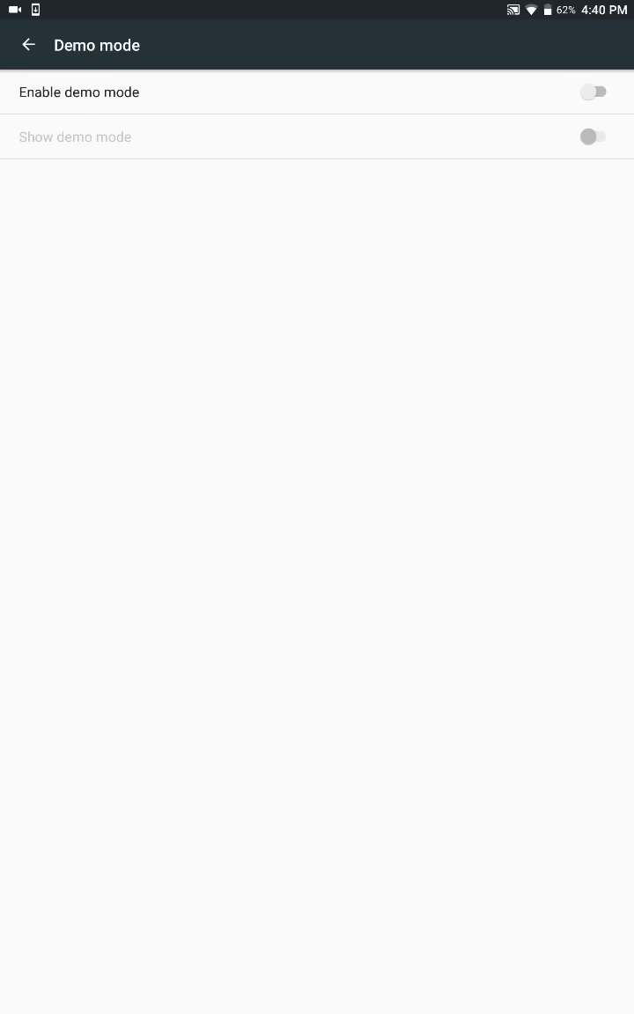
pyautogui.click(29, 46)
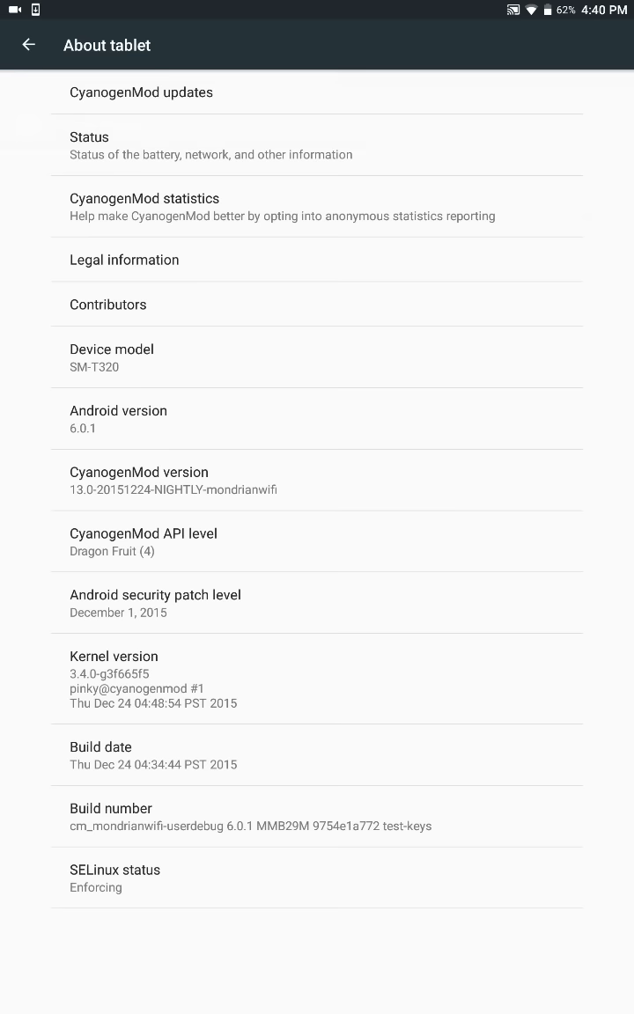
pyautogui.click(111, 808)
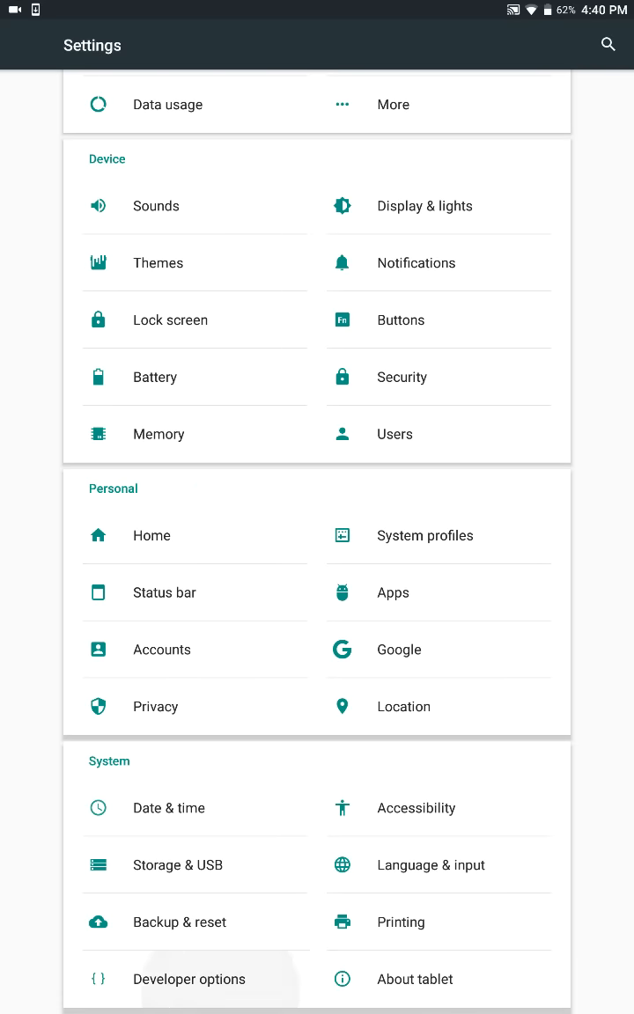
# Enter Developer options and scroll down to the drawing and hardware rendering settings
pyautogui.click(189, 978)
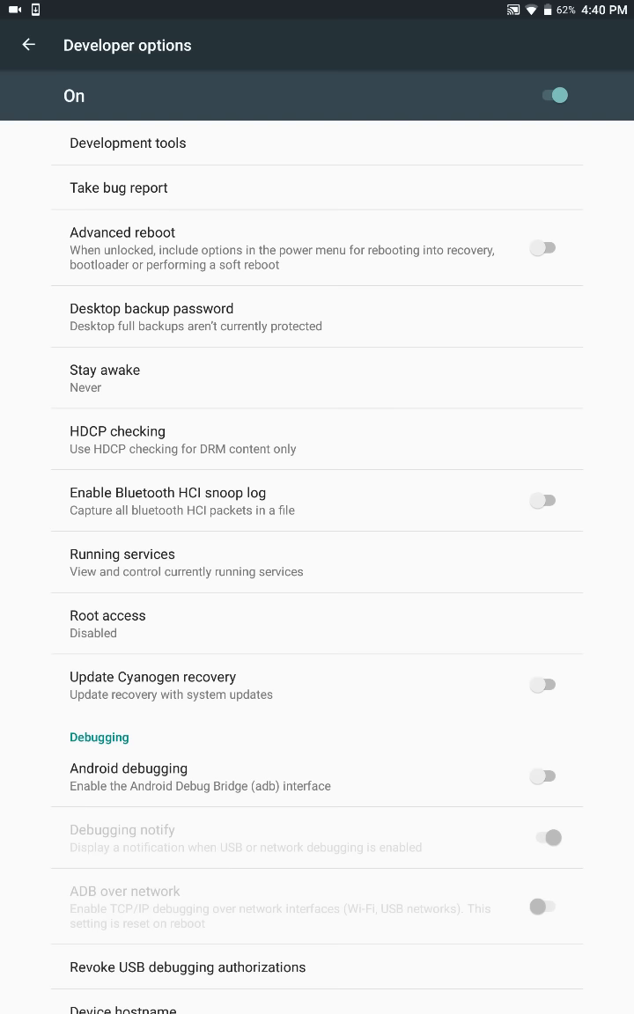
pyautogui.click(107, 616)
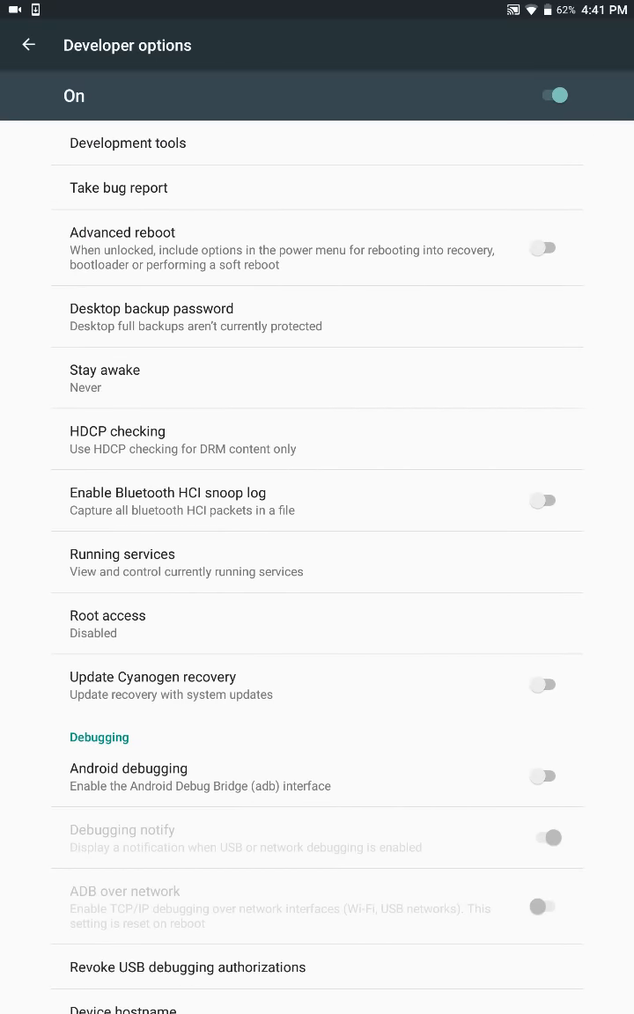
pyautogui.scroll(-3)
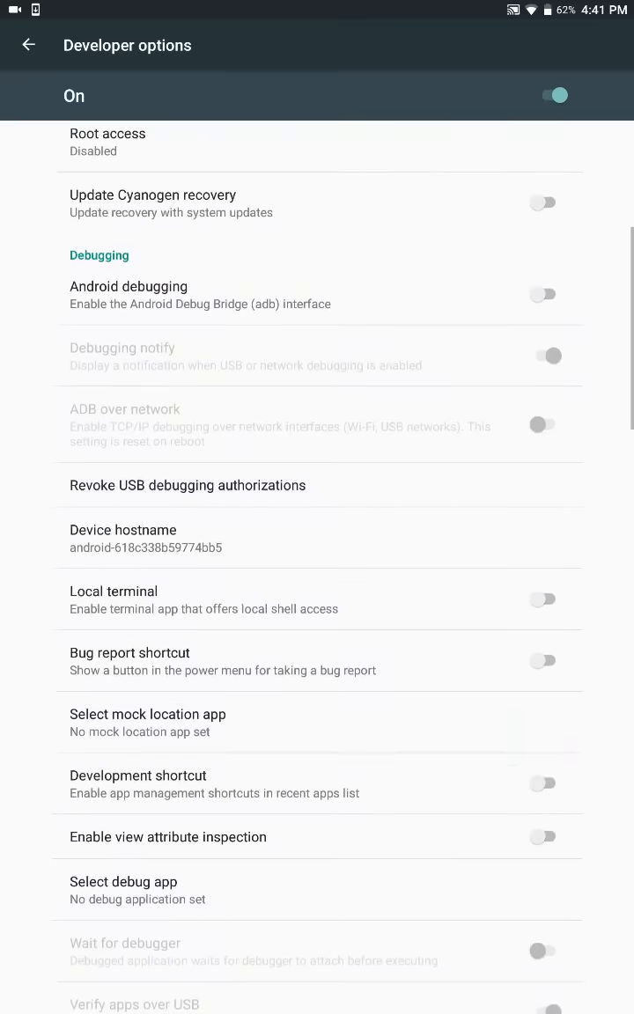
pyautogui.scroll(-3)
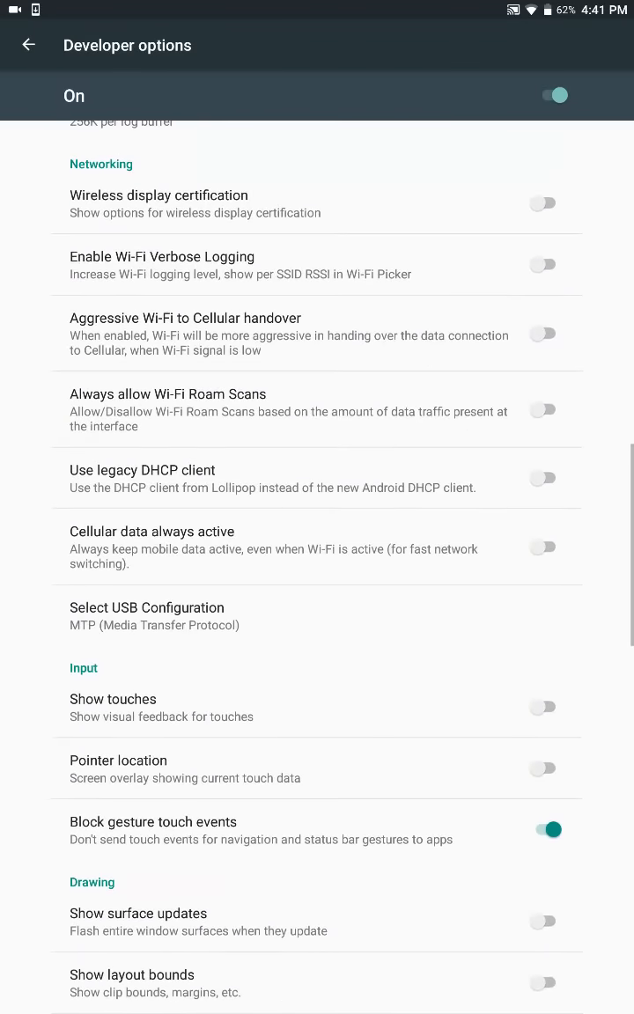
pyautogui.scroll(-3)
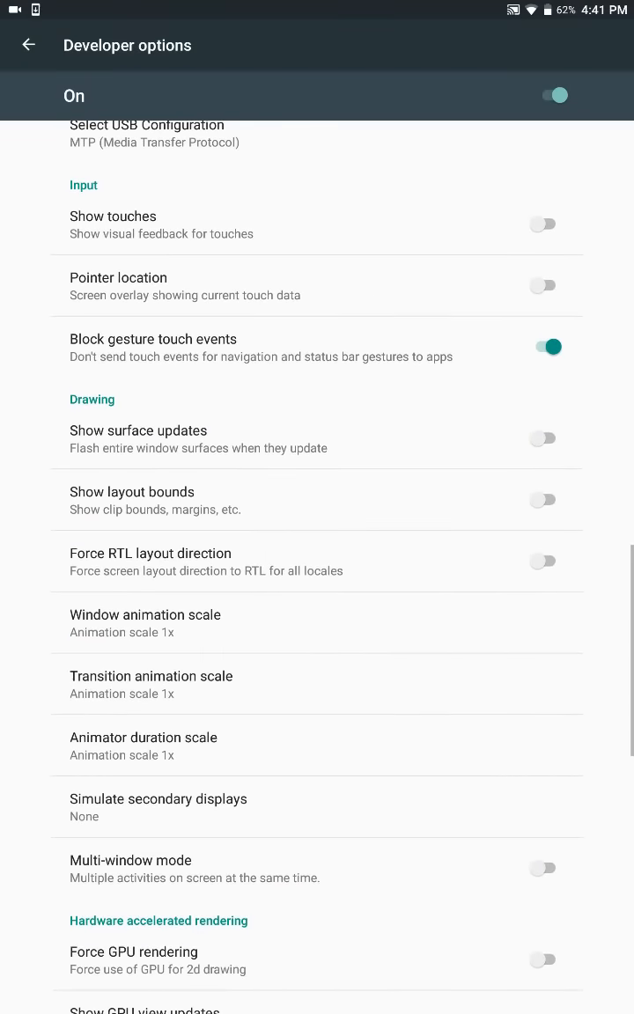
pyautogui.scroll(-3)
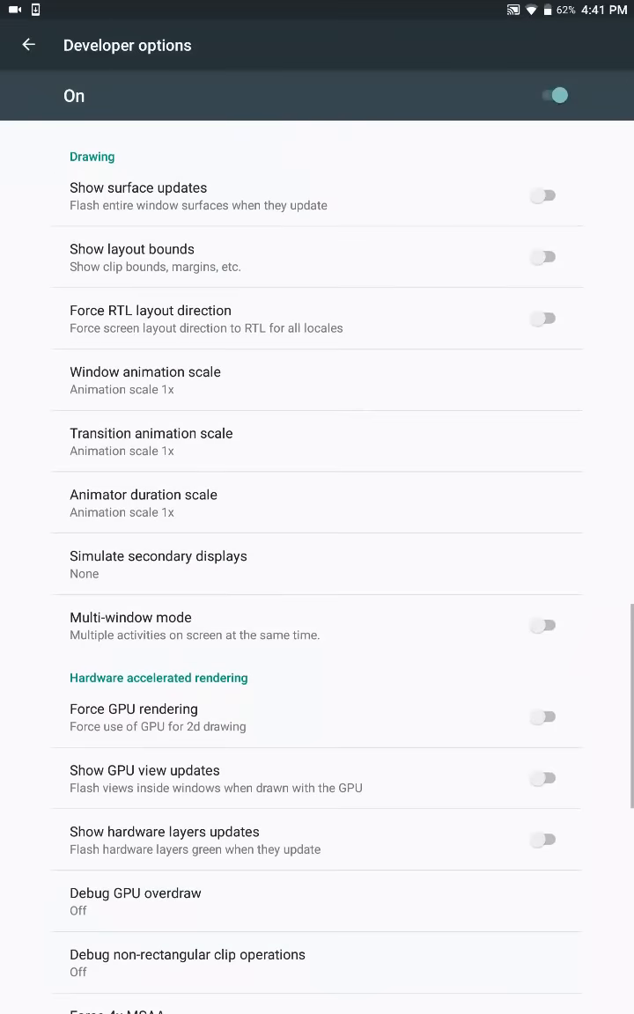
pyautogui.scroll(-3)
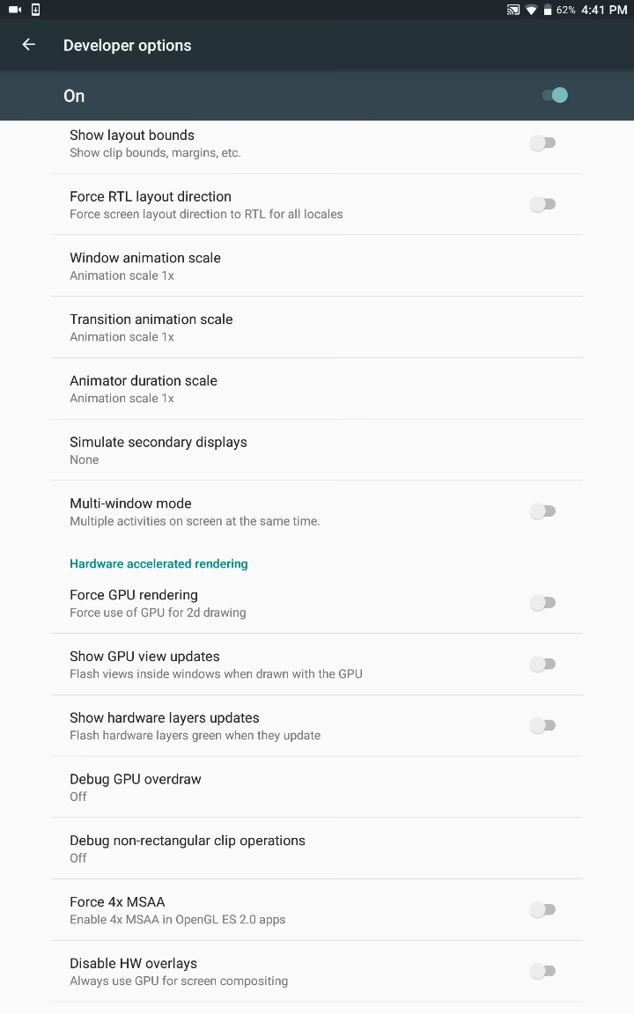
# Attempt the Multi-window mode switch and cancel its warning, leaving it disabled
pyautogui.click(542, 511)
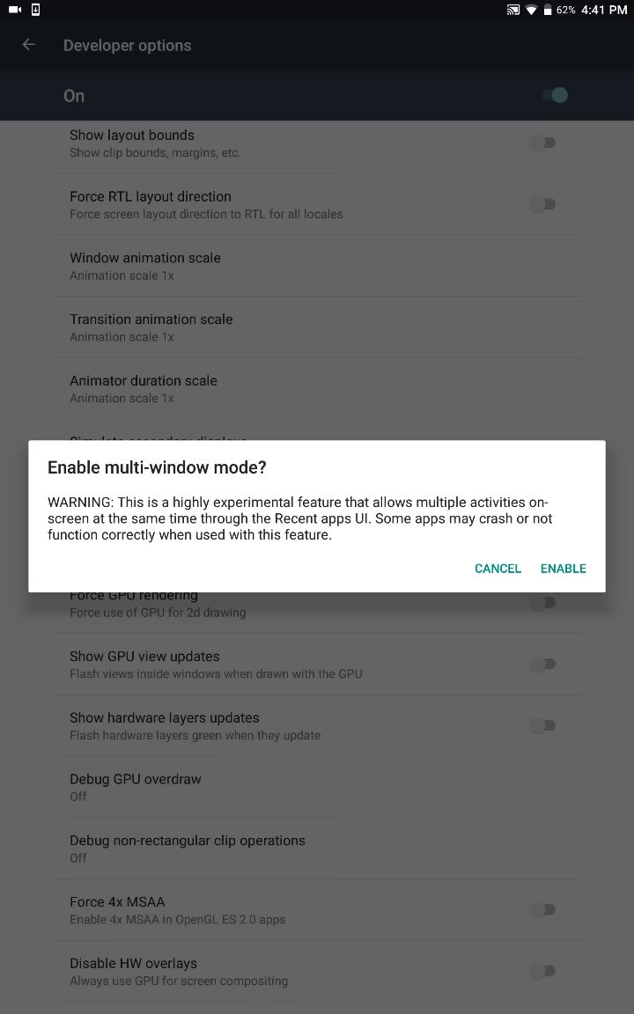
pyautogui.click(497, 567)
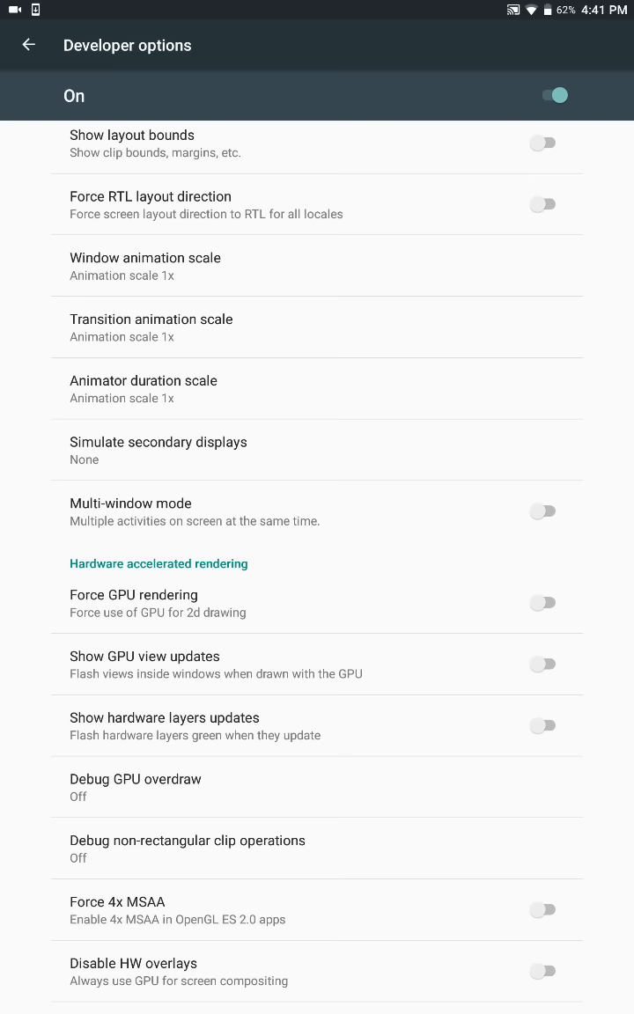
pyautogui.scroll(-3)
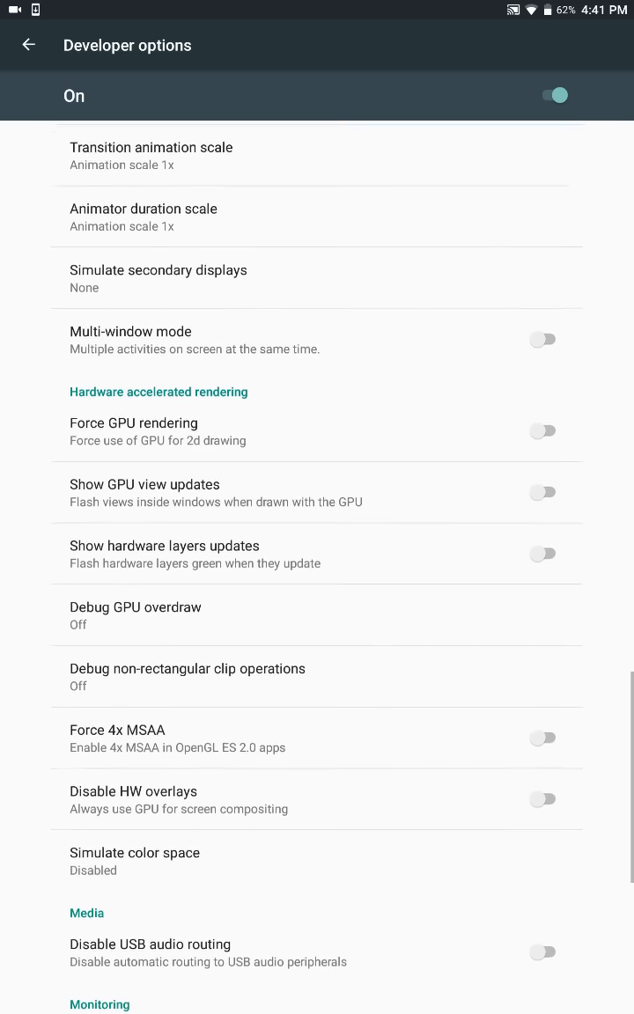
pyautogui.scroll(-3)
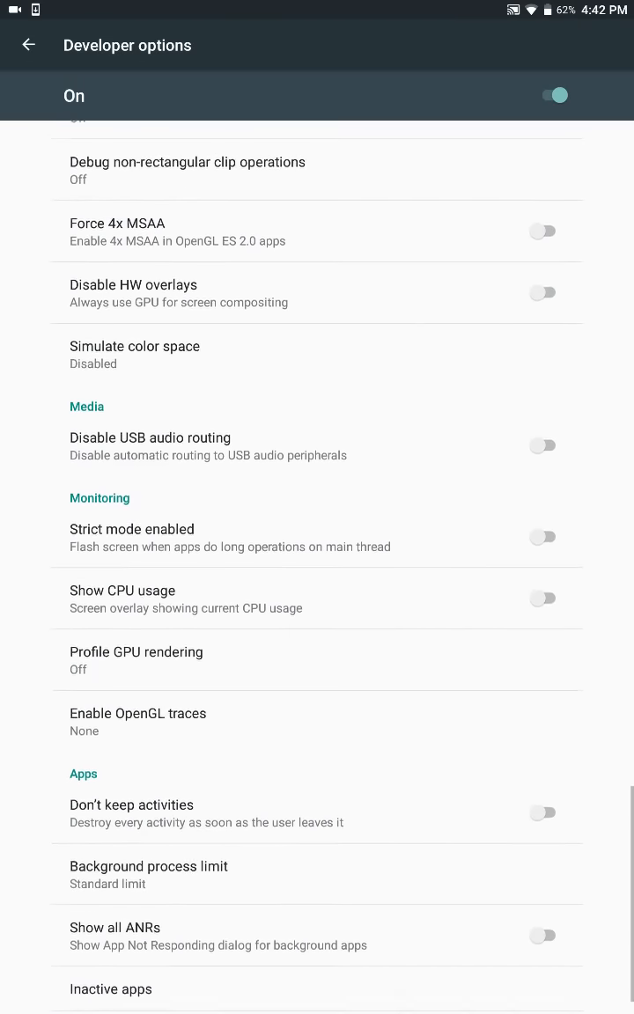
pyautogui.scroll(-3)
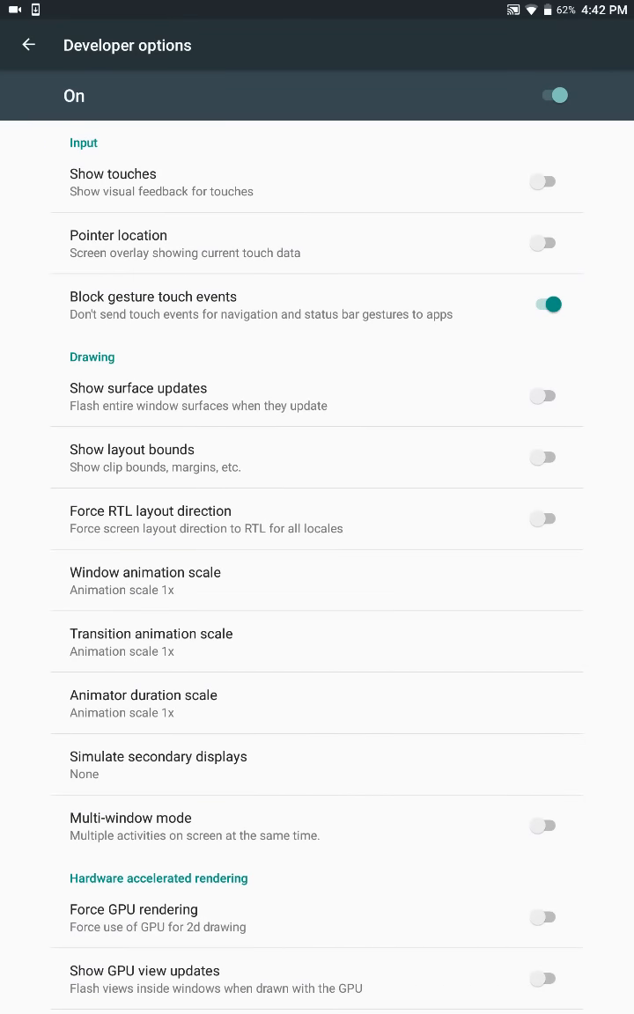
pyautogui.click(151, 641)
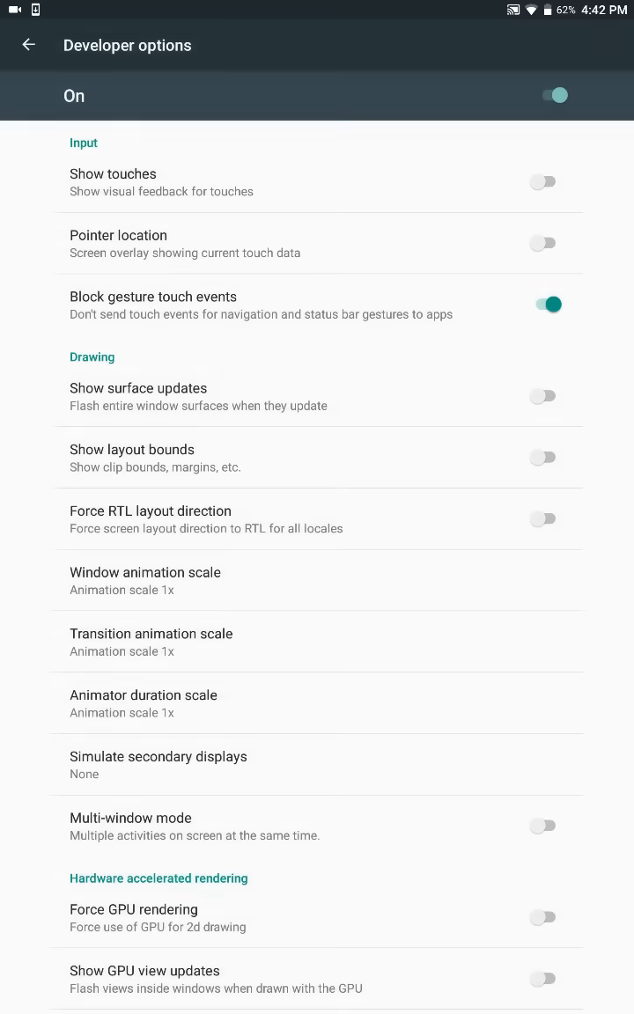
pyautogui.scroll(-3)
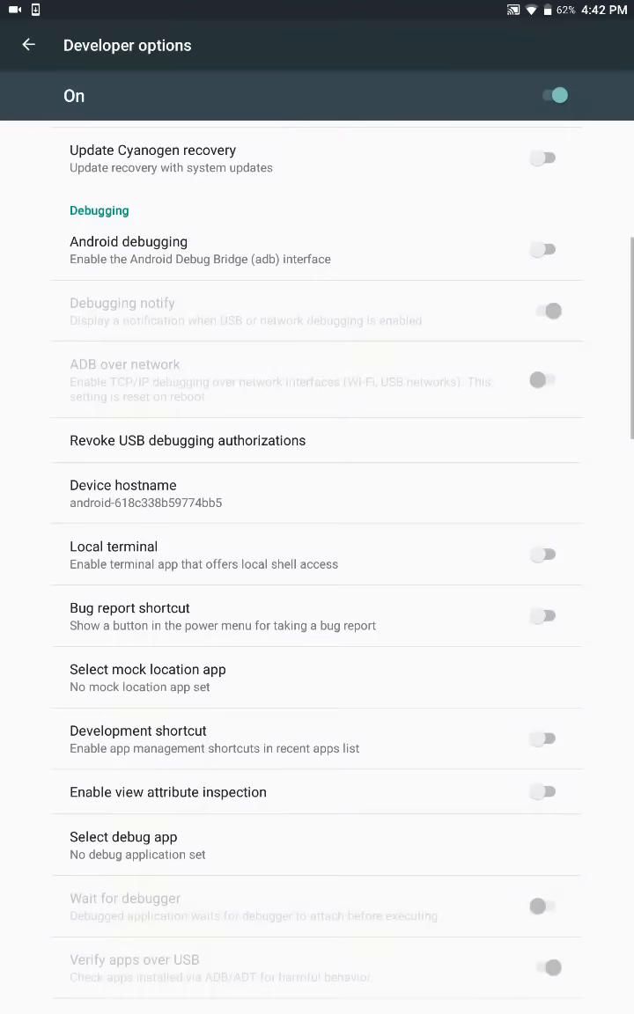
pyautogui.scroll(-3)
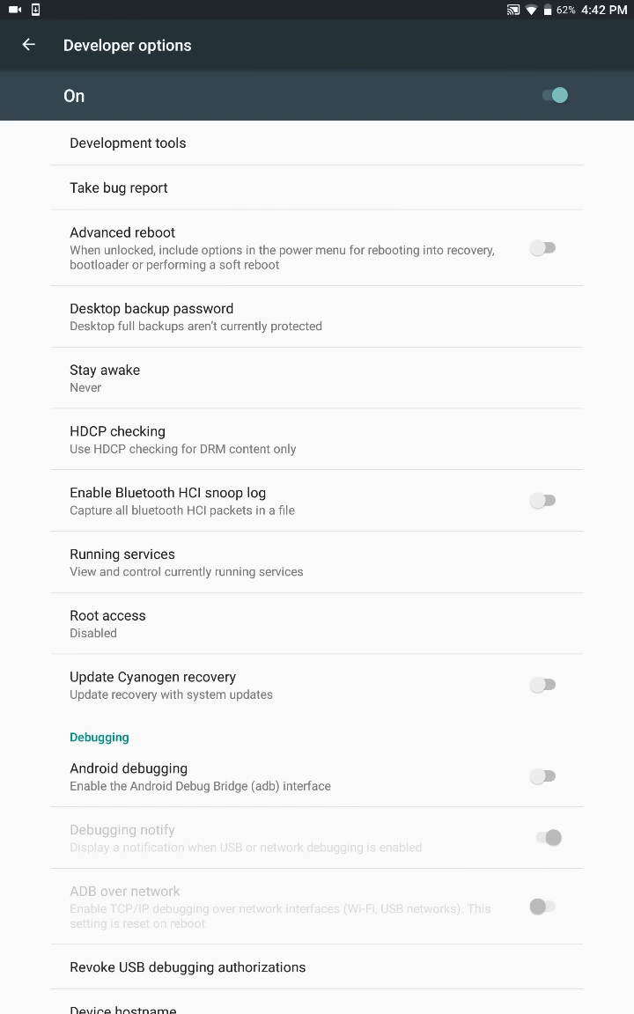
pyautogui.click(28, 45)
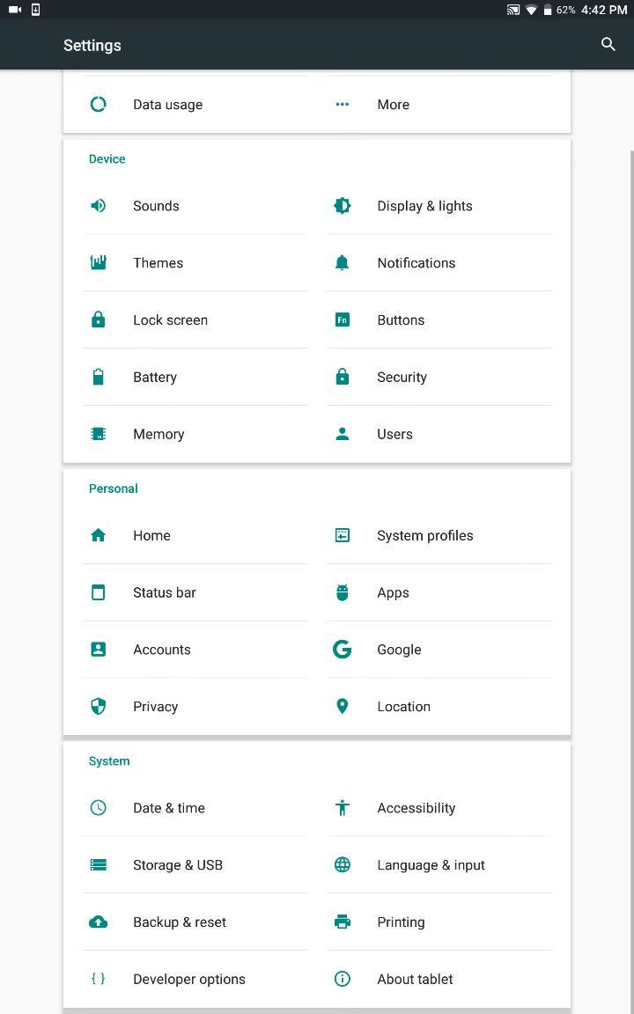
# Scroll to Device and enter Themes, showing the System (Default) theme
pyautogui.scroll(-3)
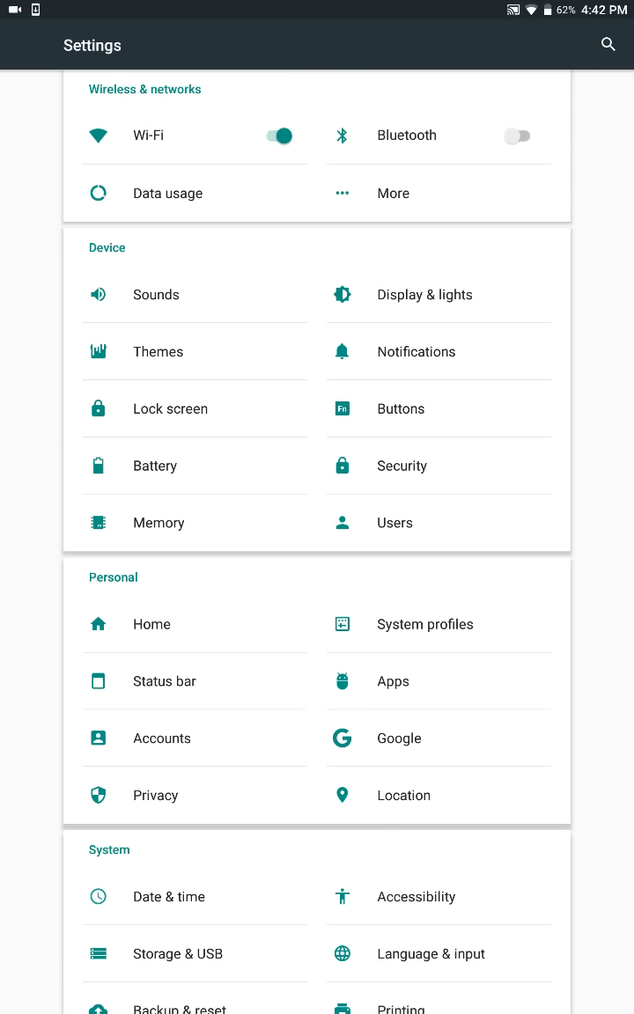
pyautogui.click(158, 352)
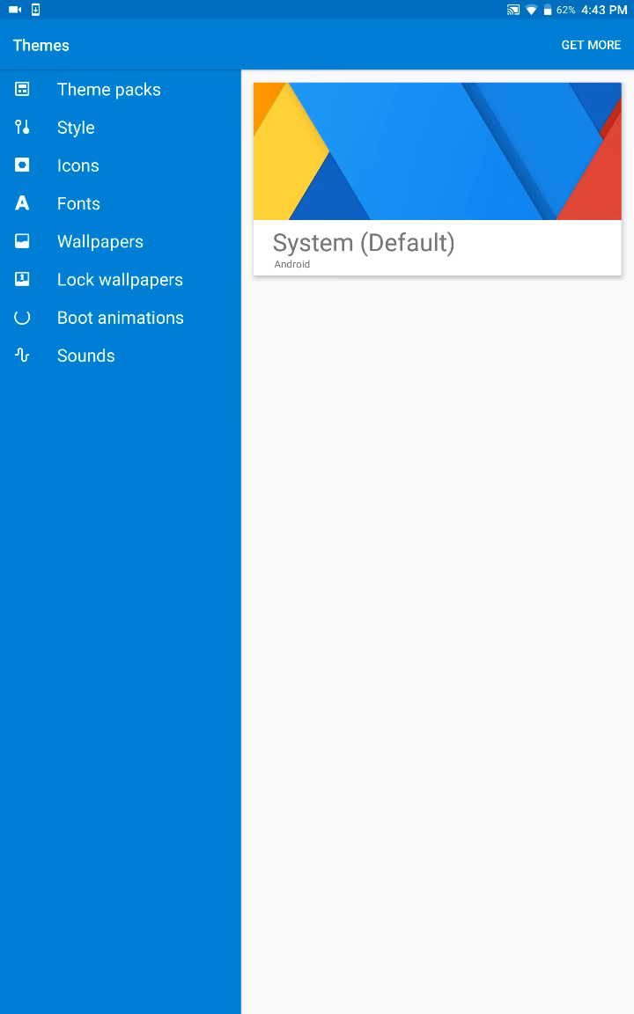
# Use GET MORE and pick Play Store to reach its theme engine results
pyautogui.click(590, 46)
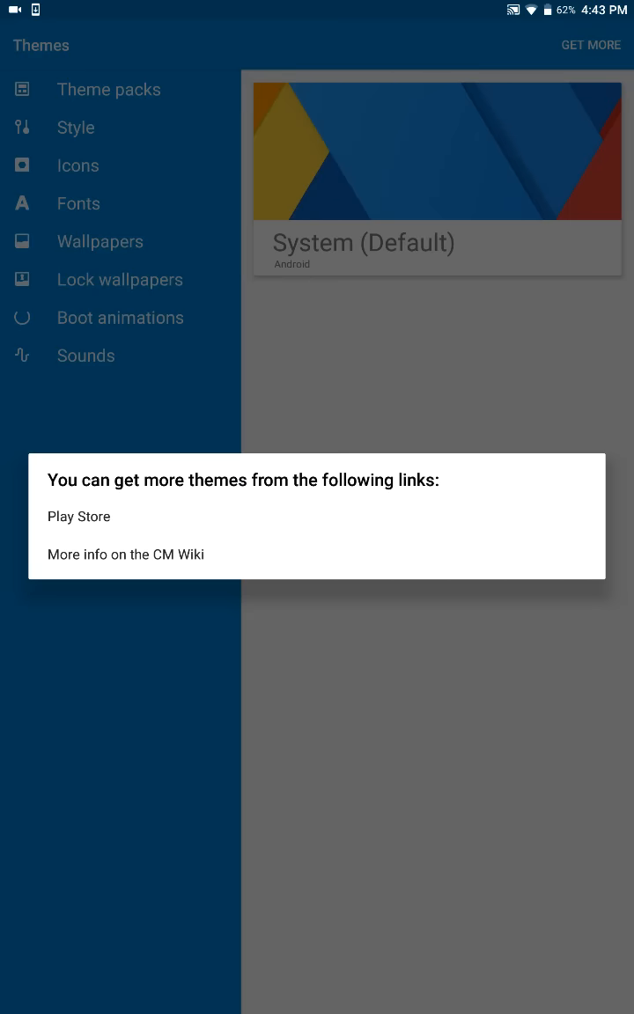
pyautogui.click(78, 517)
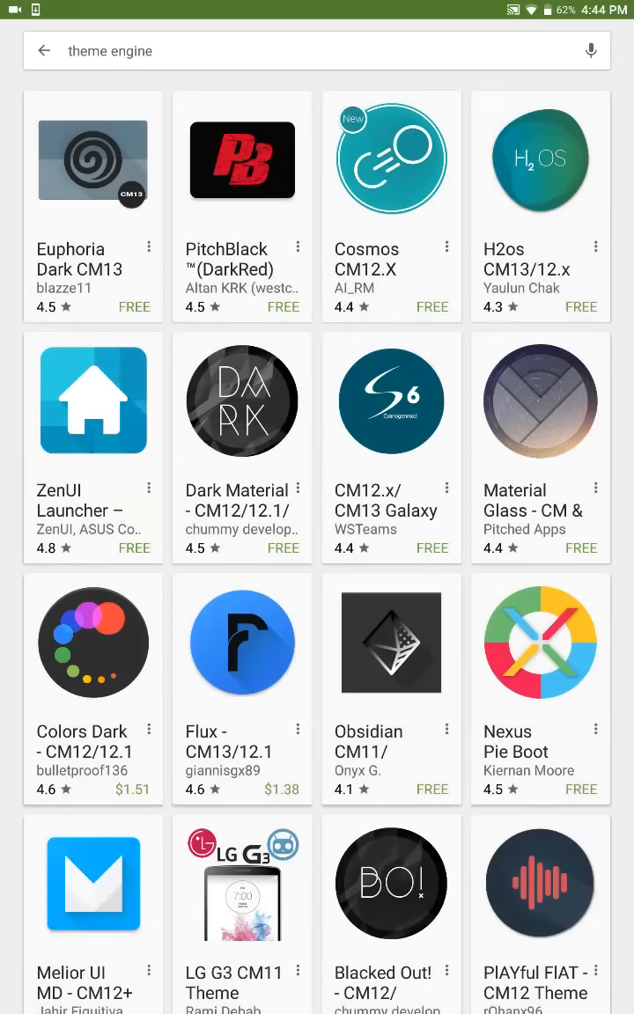
# View the CM12.x/CM13 Galaxy S6 theme listing without installing, then return to Settings
pyautogui.scroll(-3)
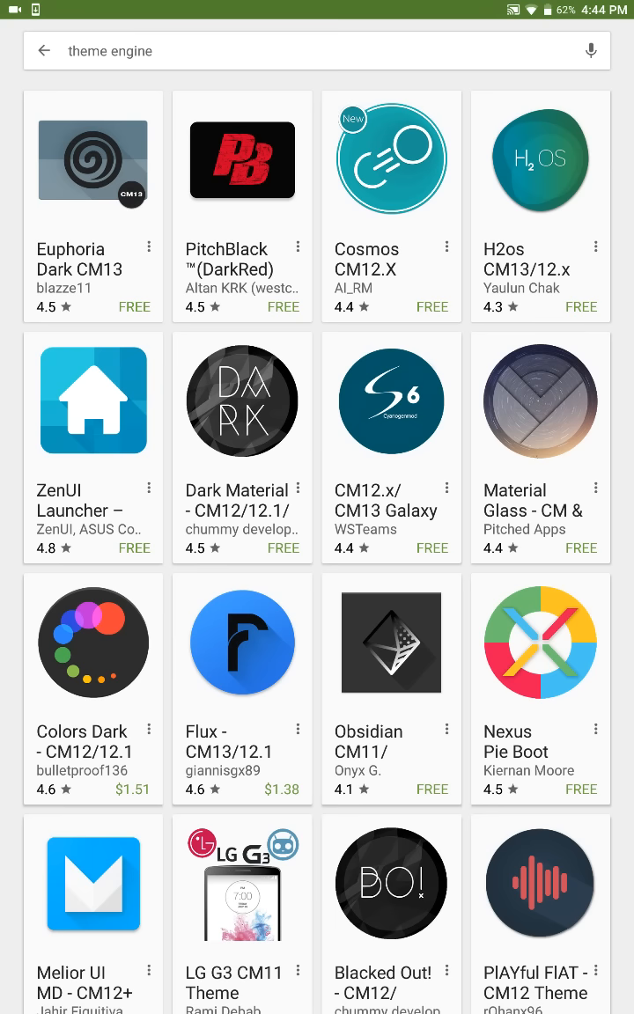
pyautogui.click(391, 402)
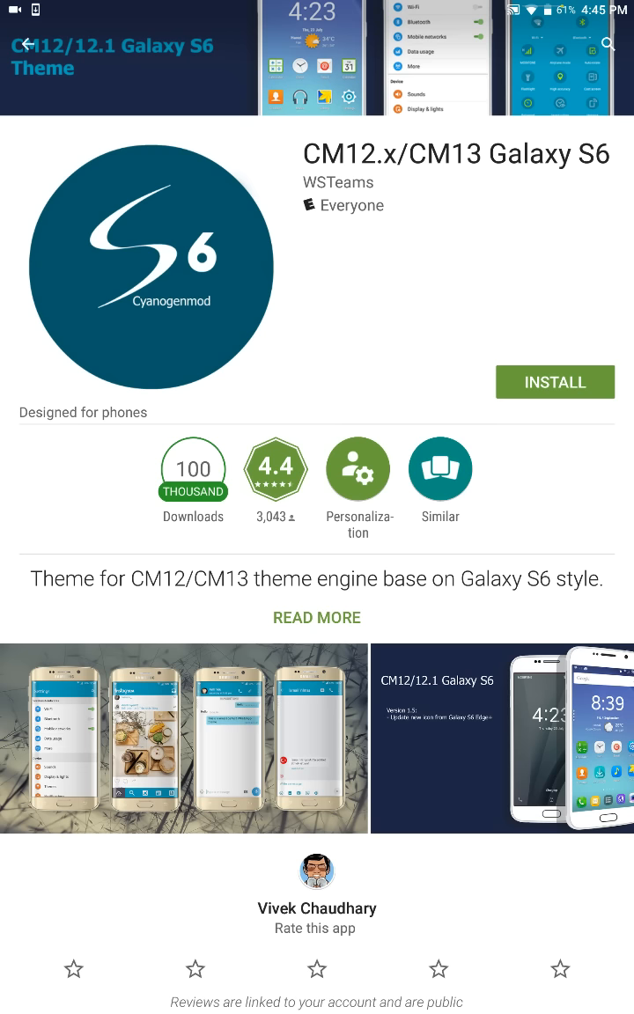
pyautogui.click(32, 44)
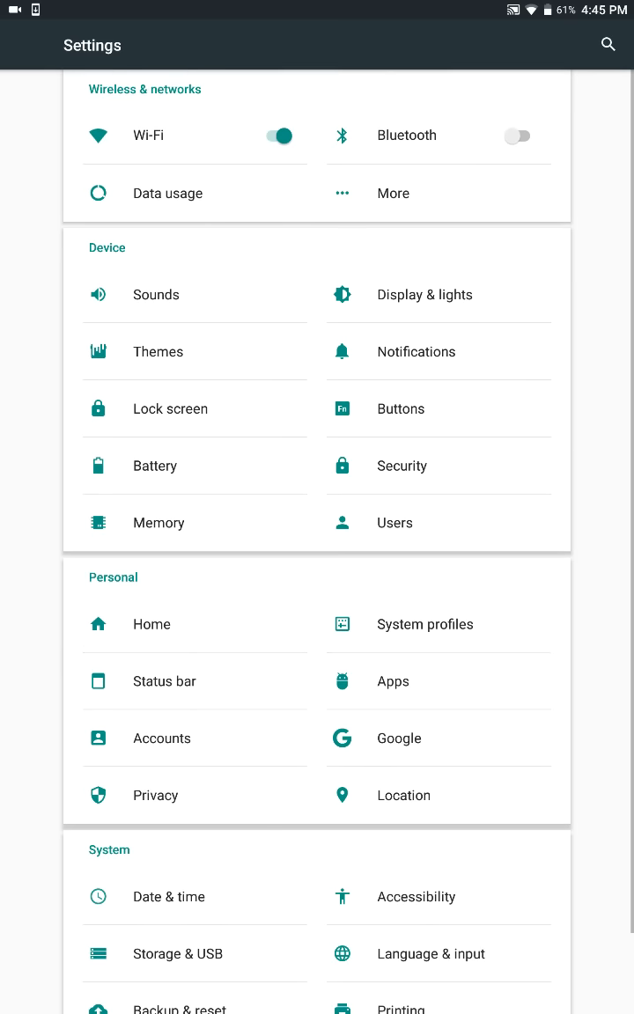
pyautogui.scroll(-3)
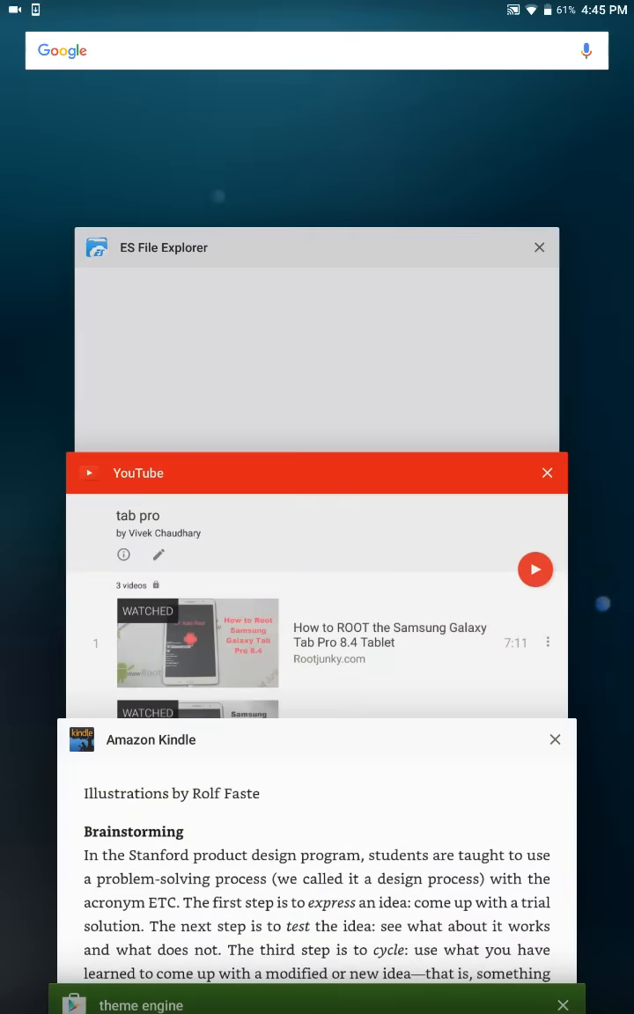
pyautogui.scroll(3)
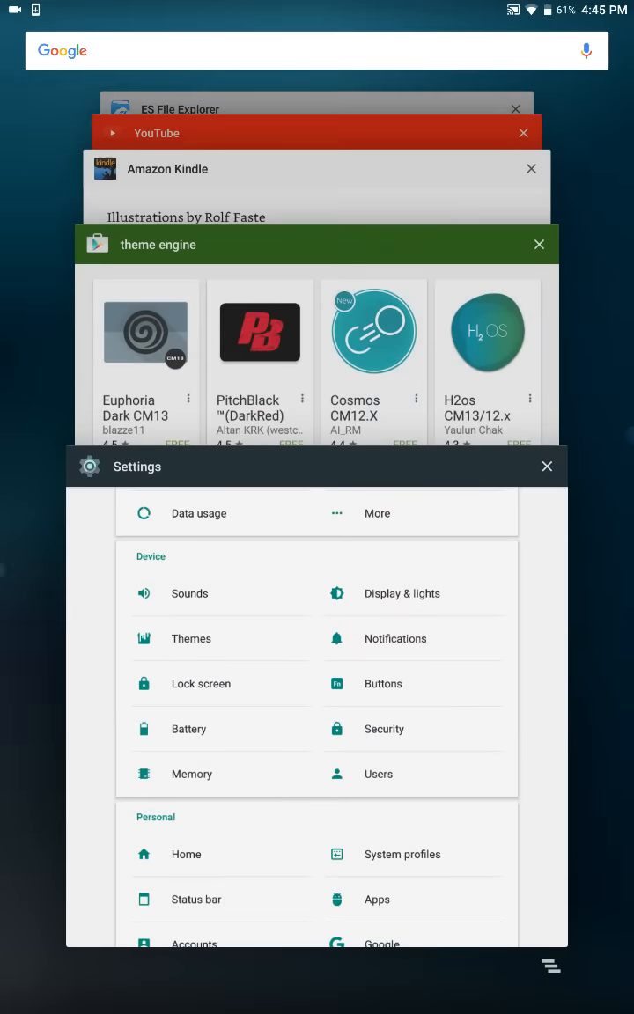
pyautogui.scroll(-3)
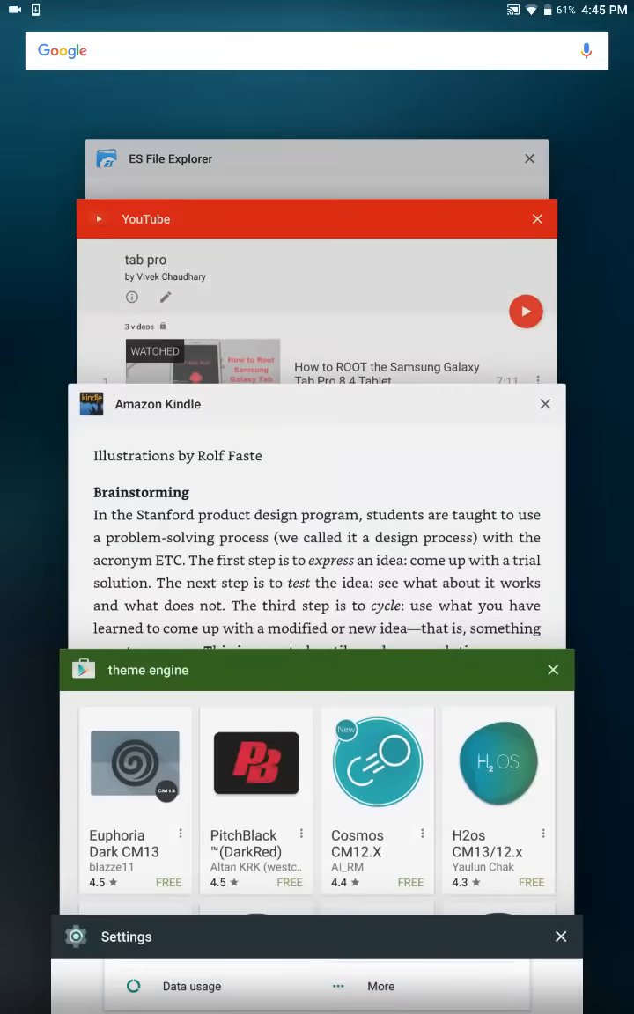
pyautogui.scroll(-3)
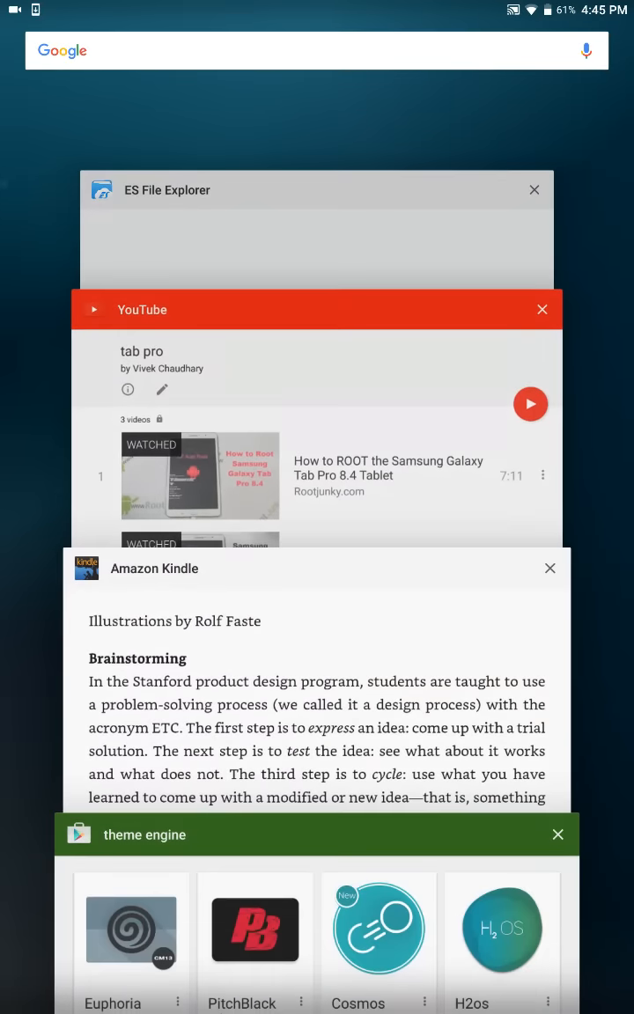
pyautogui.scroll(3)
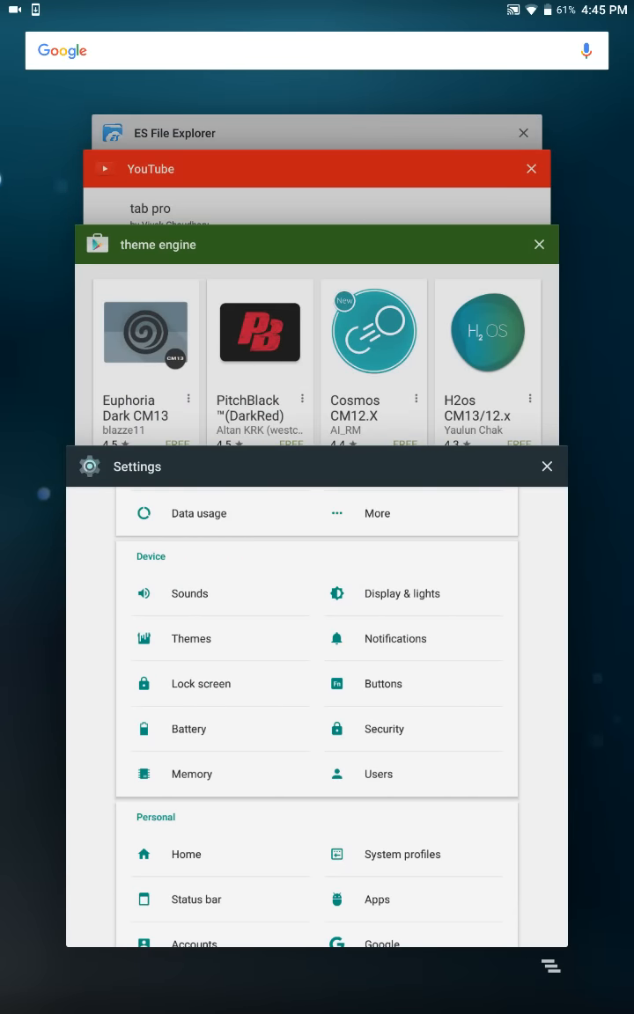
pyautogui.click(317, 466)
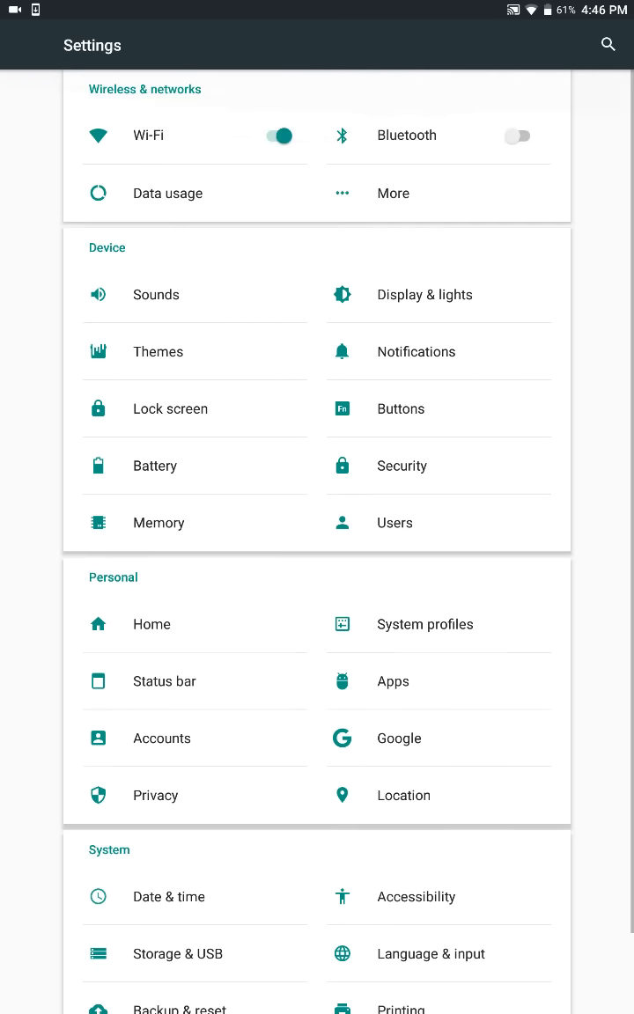
# Leave Settings for the linked YouTube Galaxy Tab Pro 8.4 root video
pyautogui.scroll(-3)
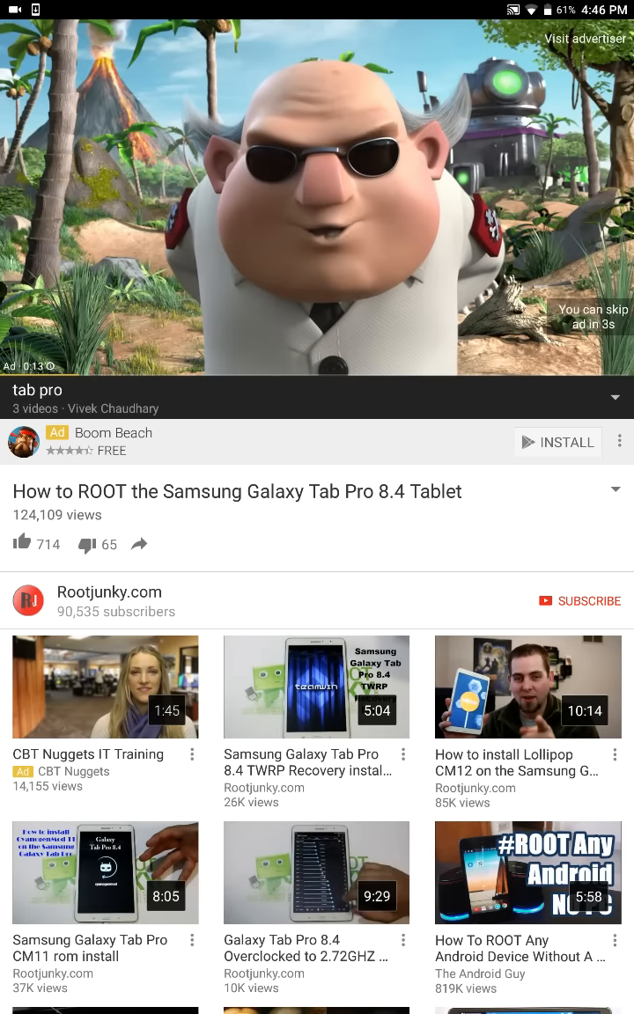
# Skip the pre-roll ad, play then pause the Galaxy Tab Pro rooting video, and expand its description
pyautogui.click(317, 203)
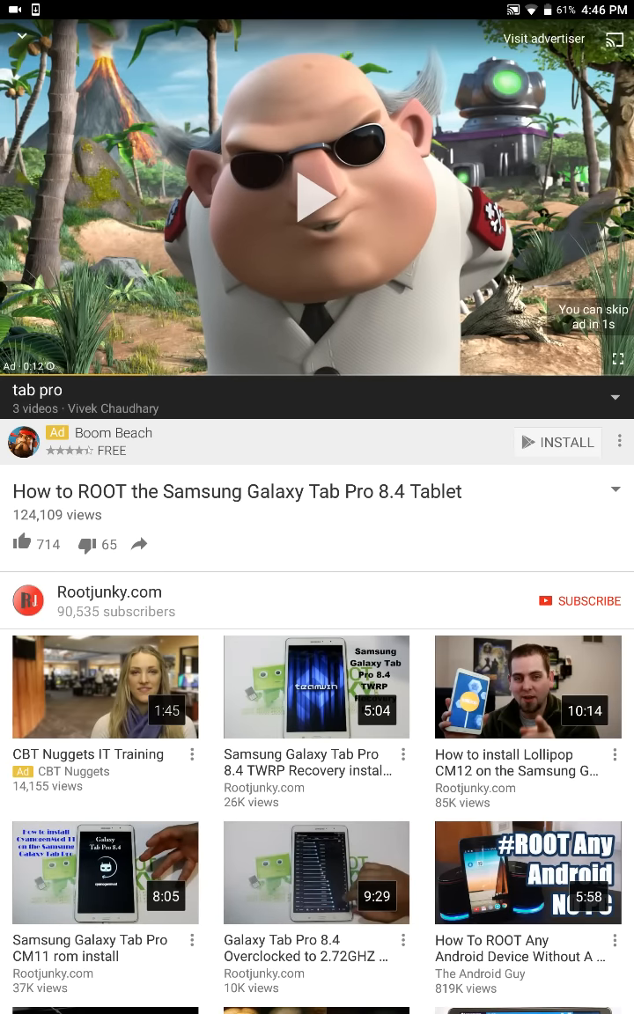
pyautogui.click(317, 196)
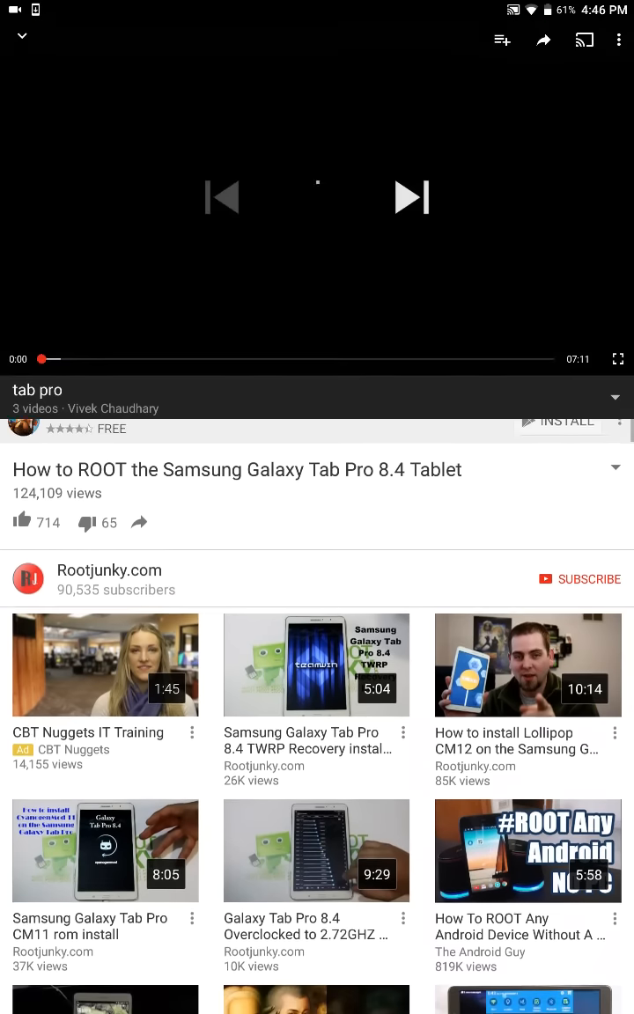
pyautogui.click(317, 197)
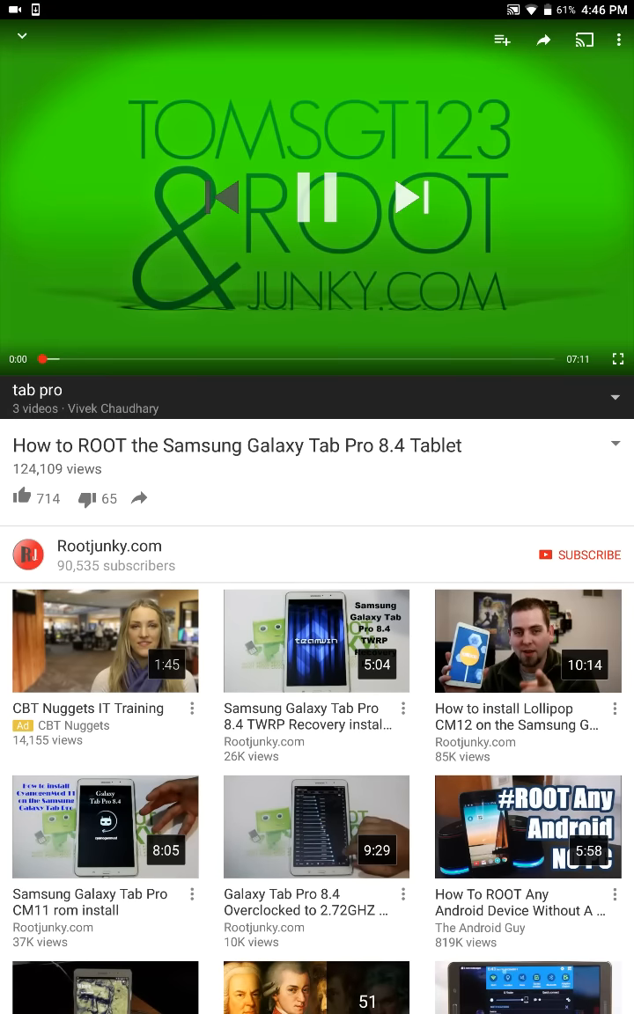
pyautogui.click(317, 201)
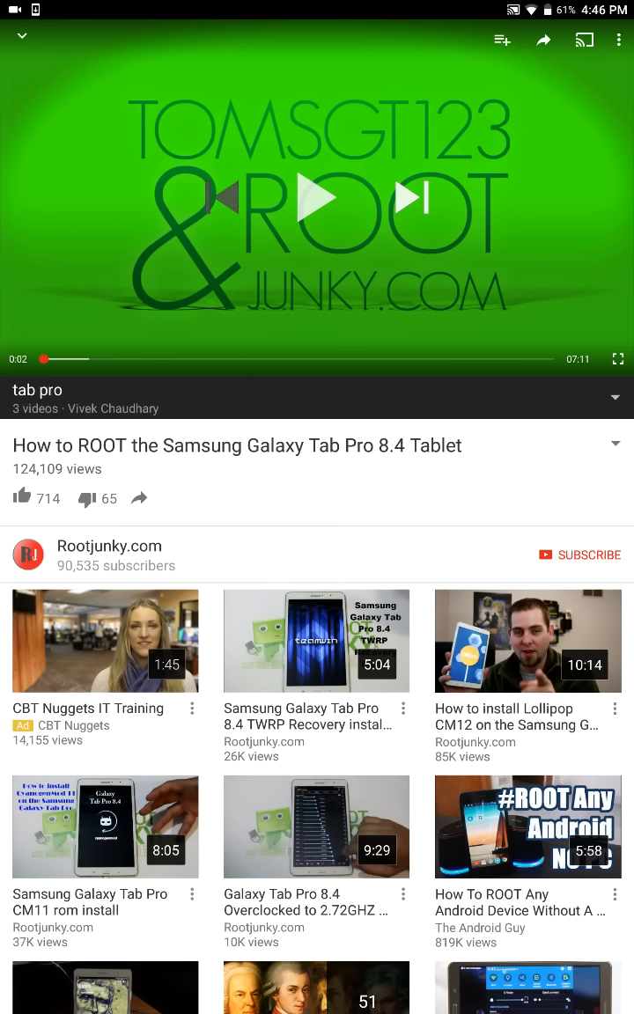
pyautogui.click(616, 444)
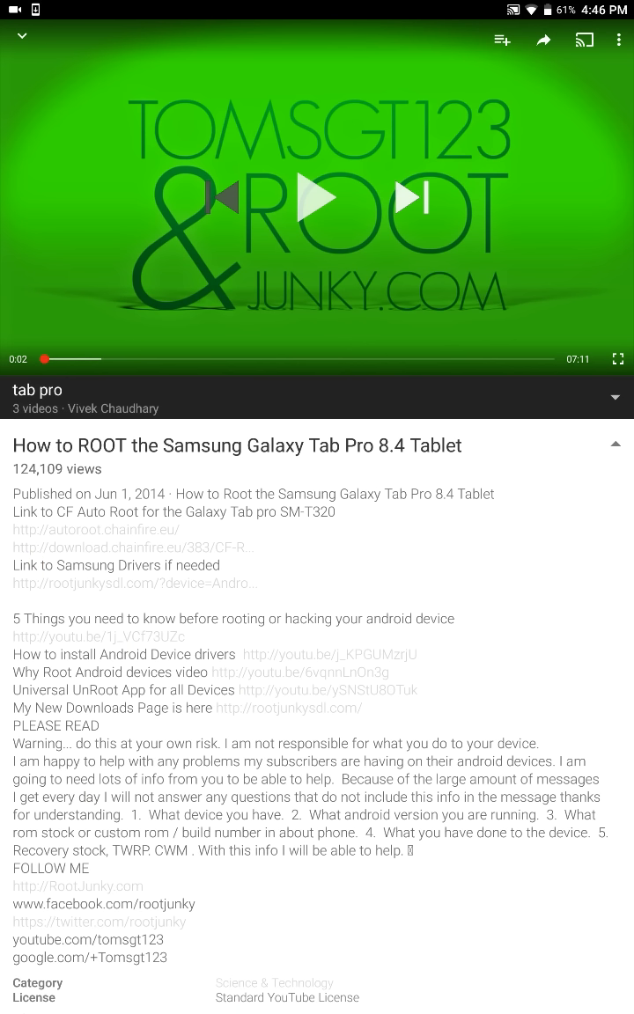
pyautogui.scroll(-3)
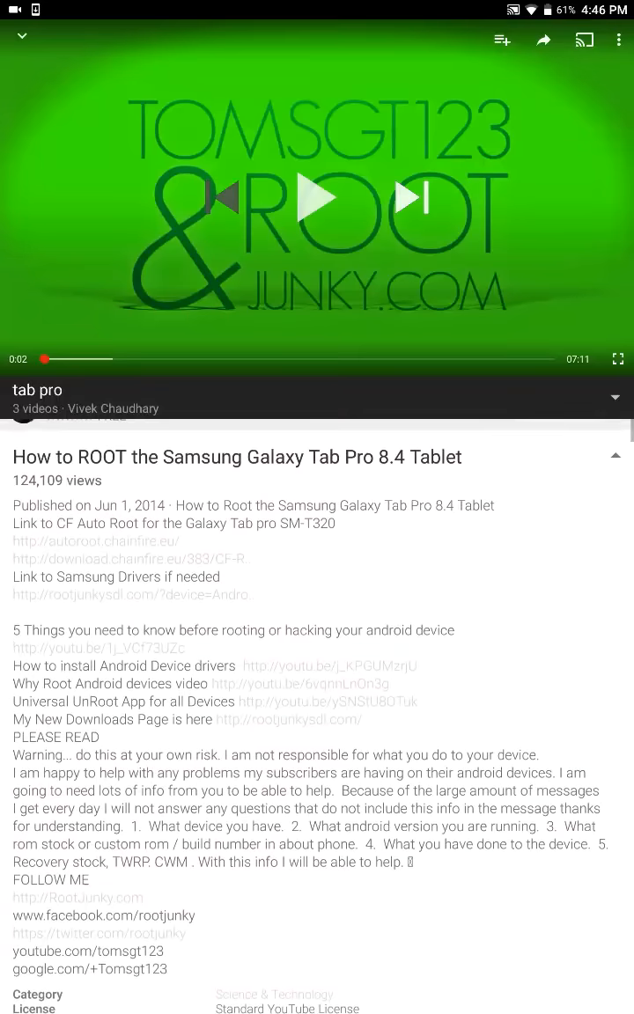